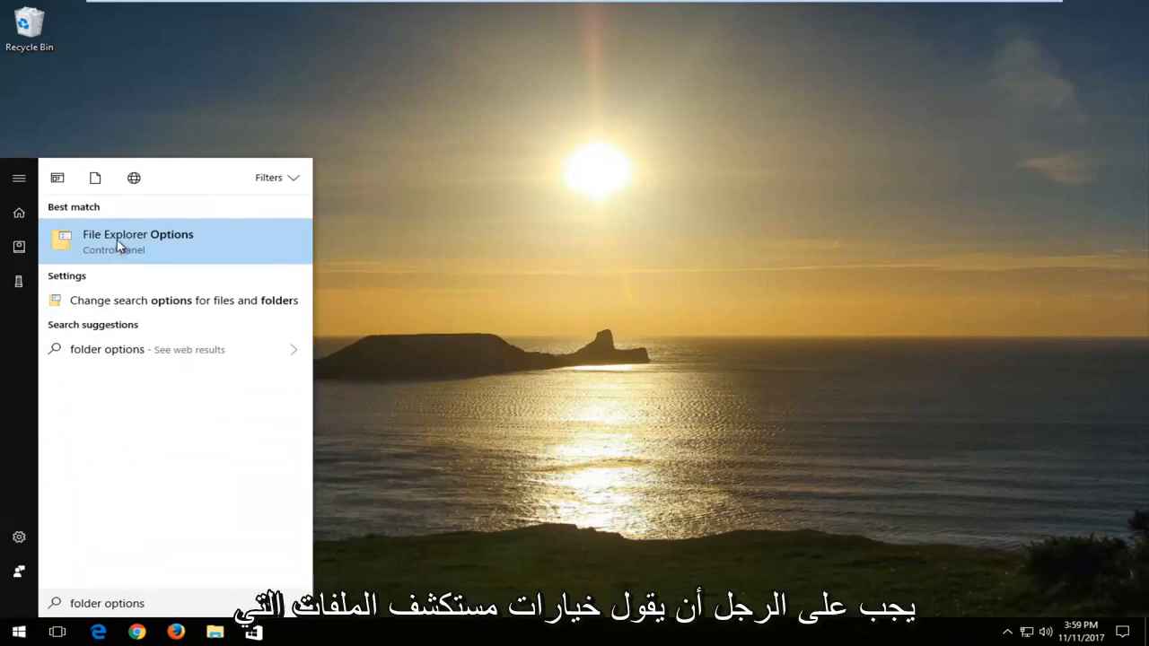
Enable 'Show hidden files, folders, and drives' in File Explorer Options and confirm with OK
{"action": "left_click", "coordinate": [136, 241]}
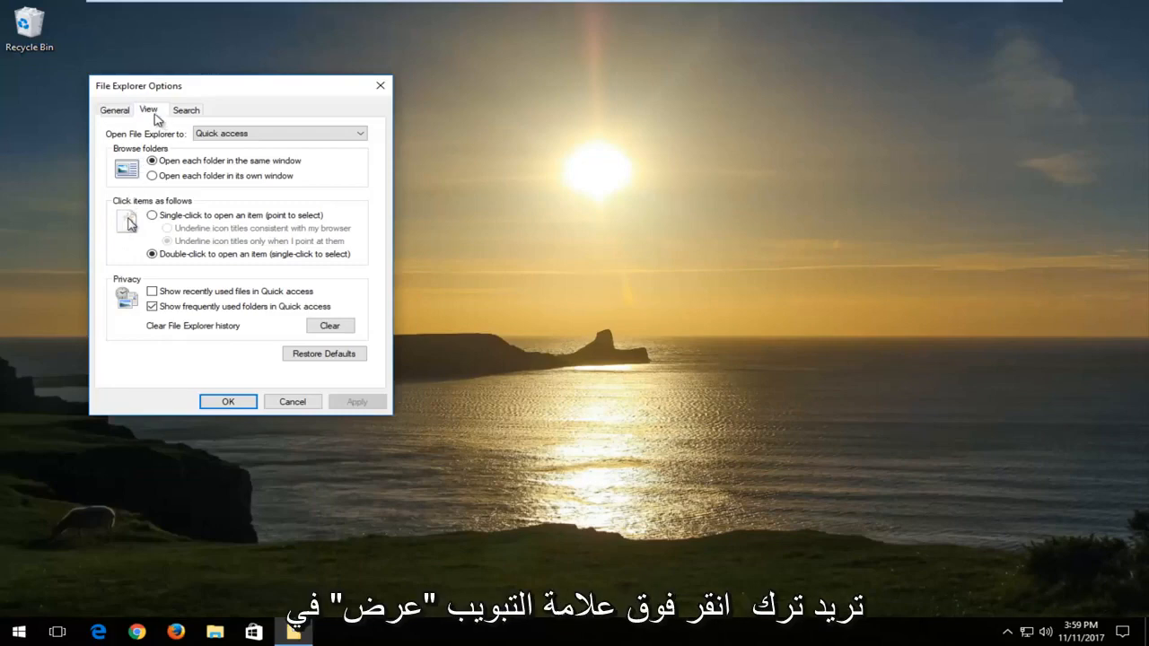
{"action": "left_click", "coordinate": [147, 109]}
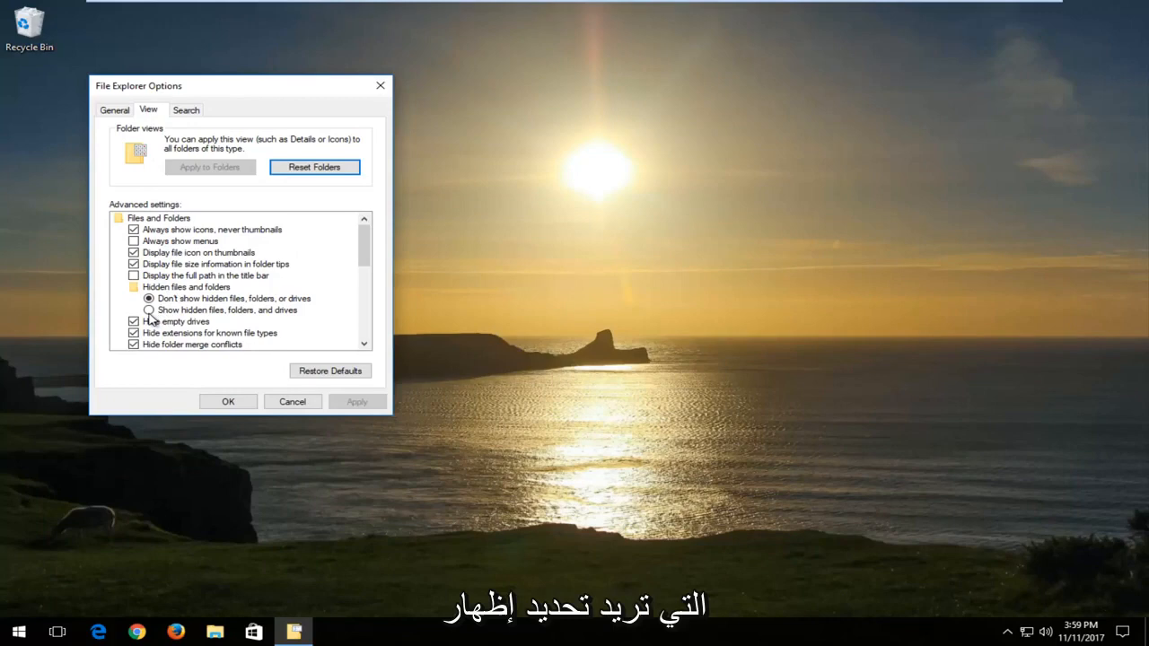
{"action": "left_click", "coordinate": [149, 308]}
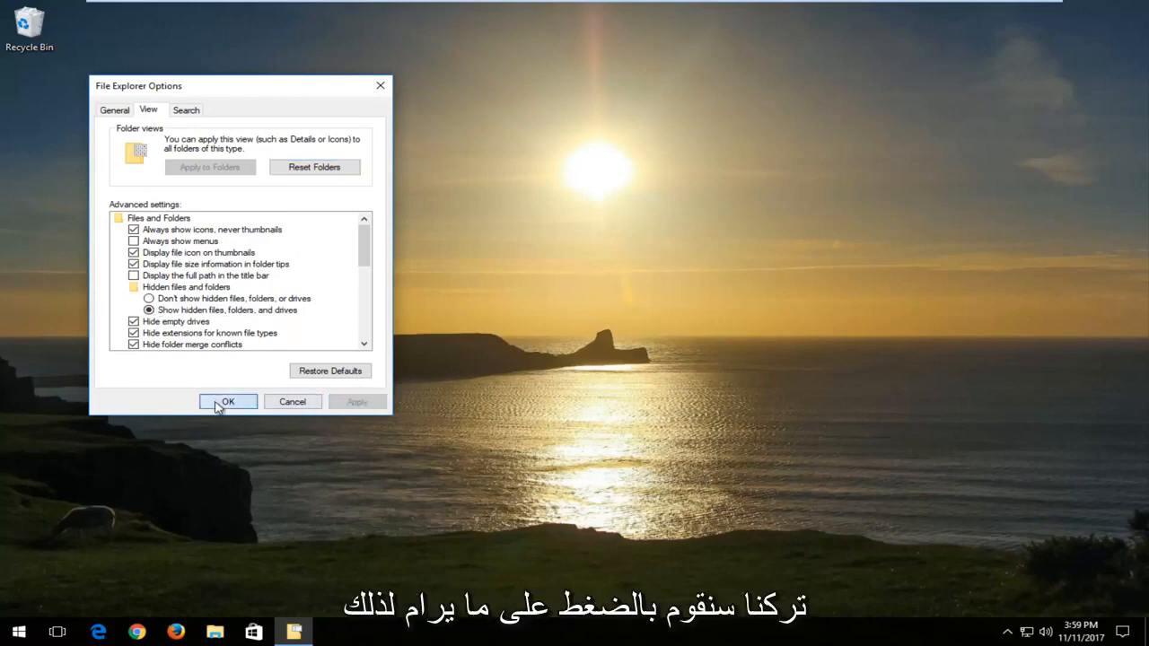
{"action": "left_click", "coordinate": [226, 402]}
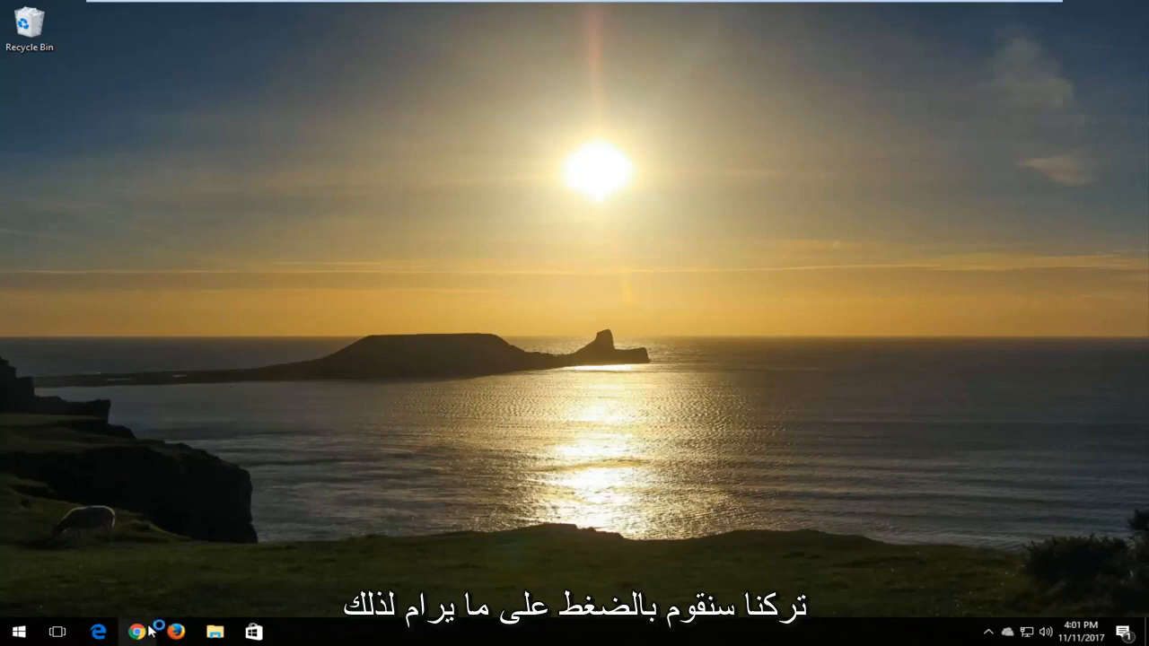
Search Google in Chrome for 'vcruntime140.dll download'
{"action": "left_click", "coordinate": [137, 632]}
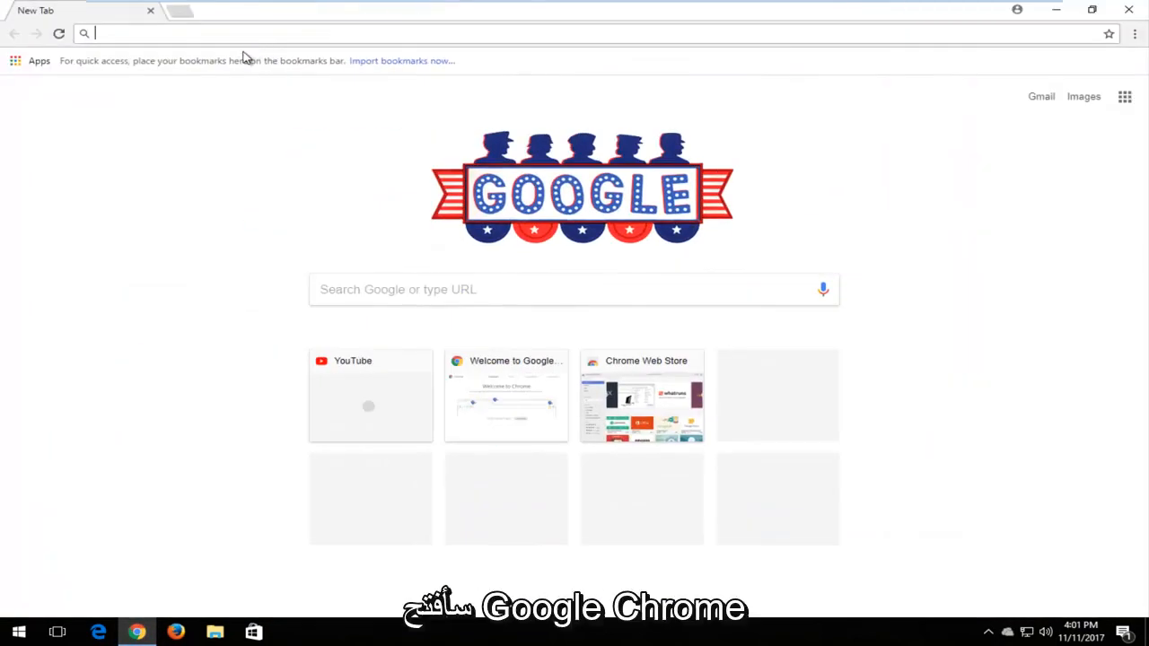
{"action": "type", "text": "https://www.google.com"}
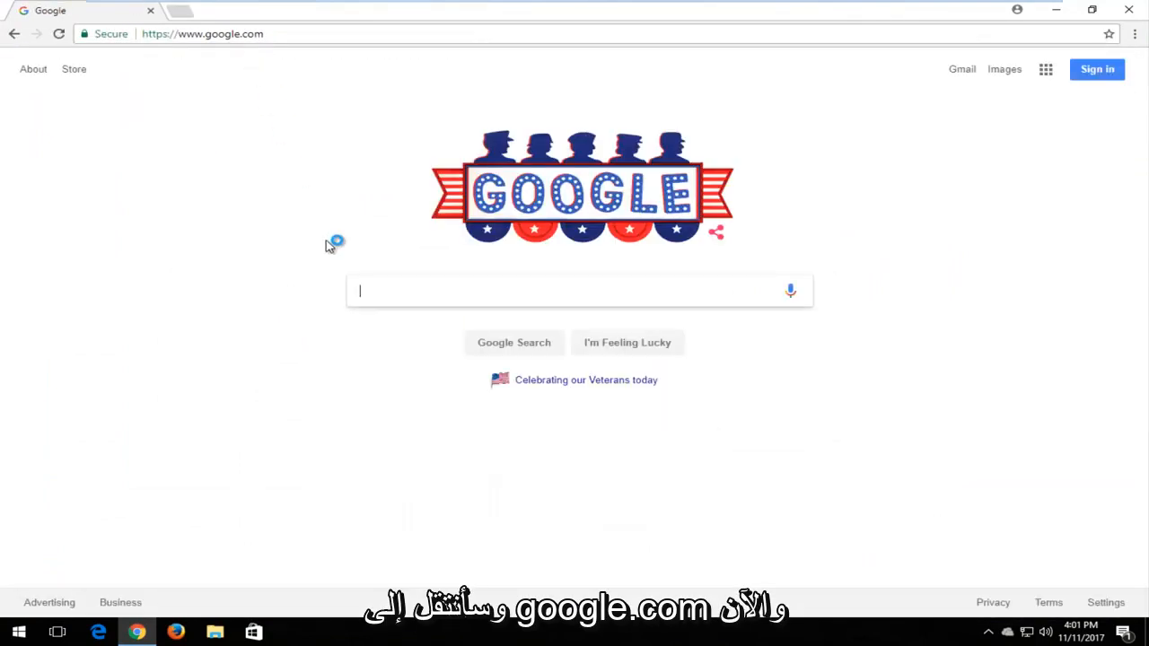
{"action": "type", "text": "vc"}
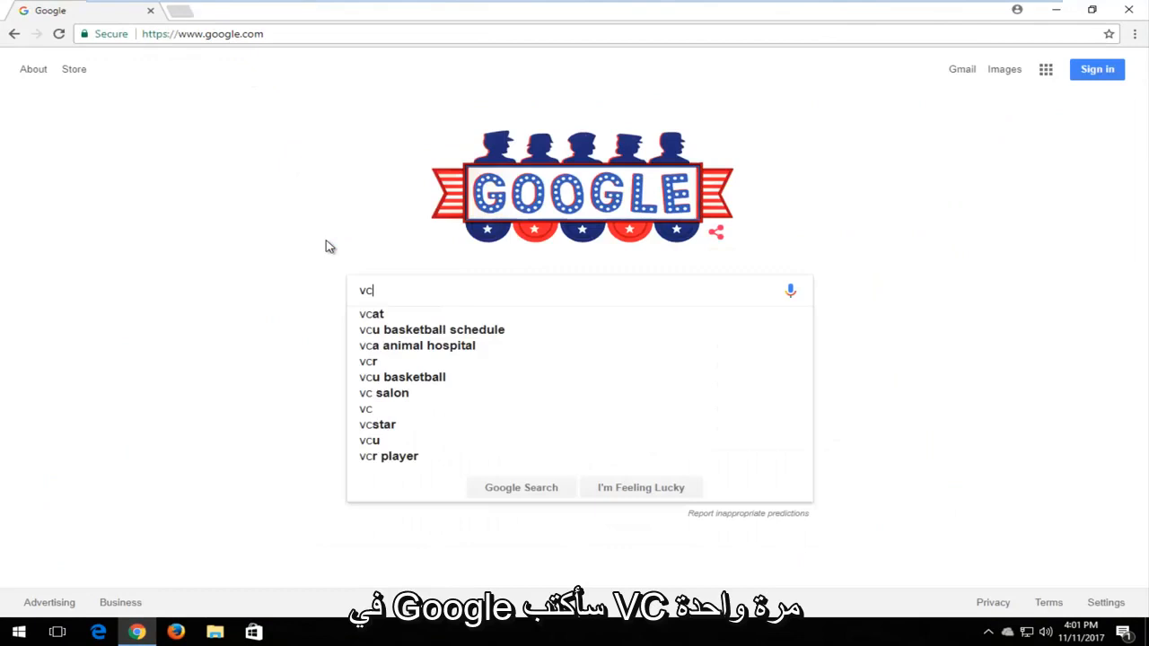
{"action": "type", "text": "ru"}
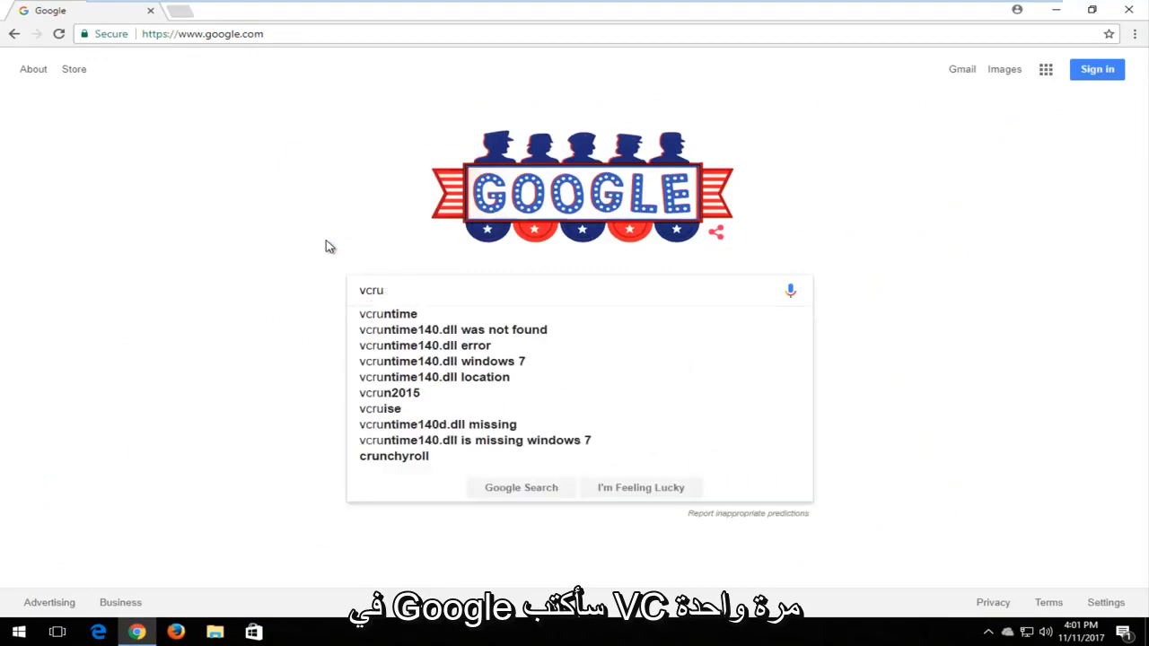
{"action": "type", "text": "ntime140."}
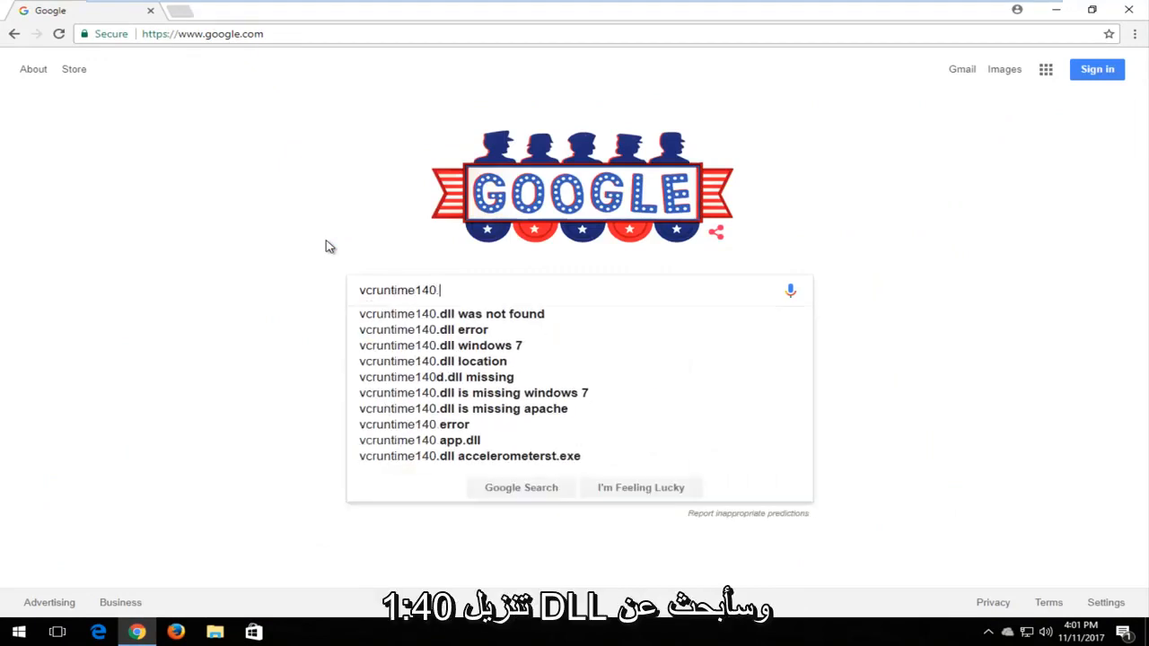
{"action": "type", "text": "dll download"}
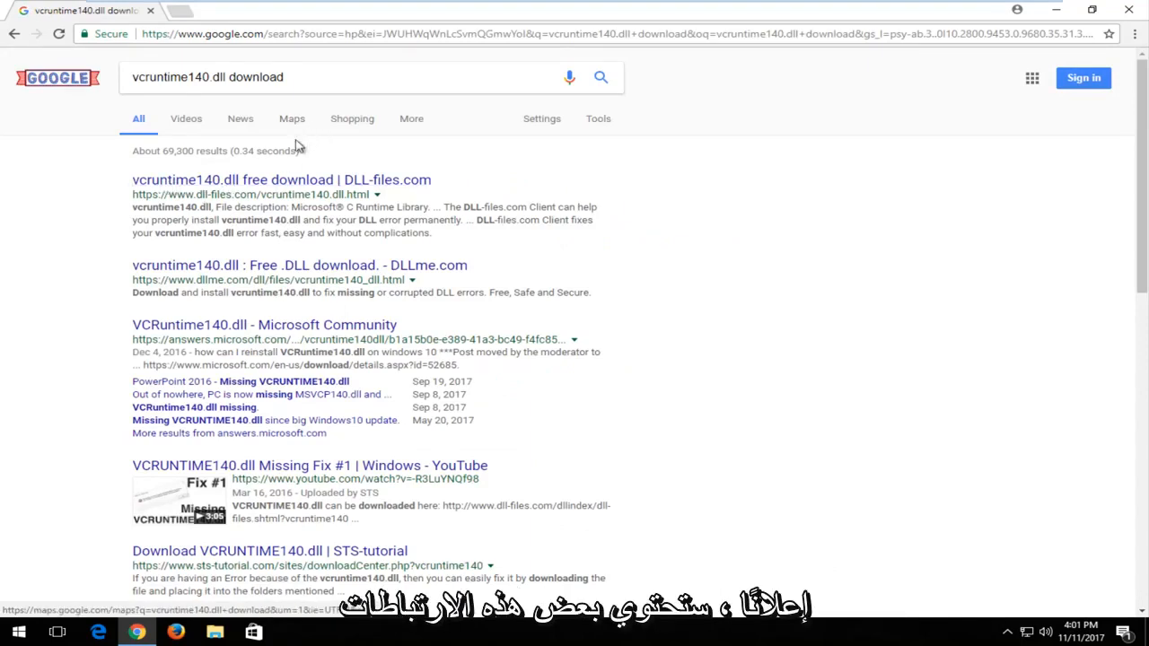
{"action": "mouse_move", "coordinate": [140, 188]}
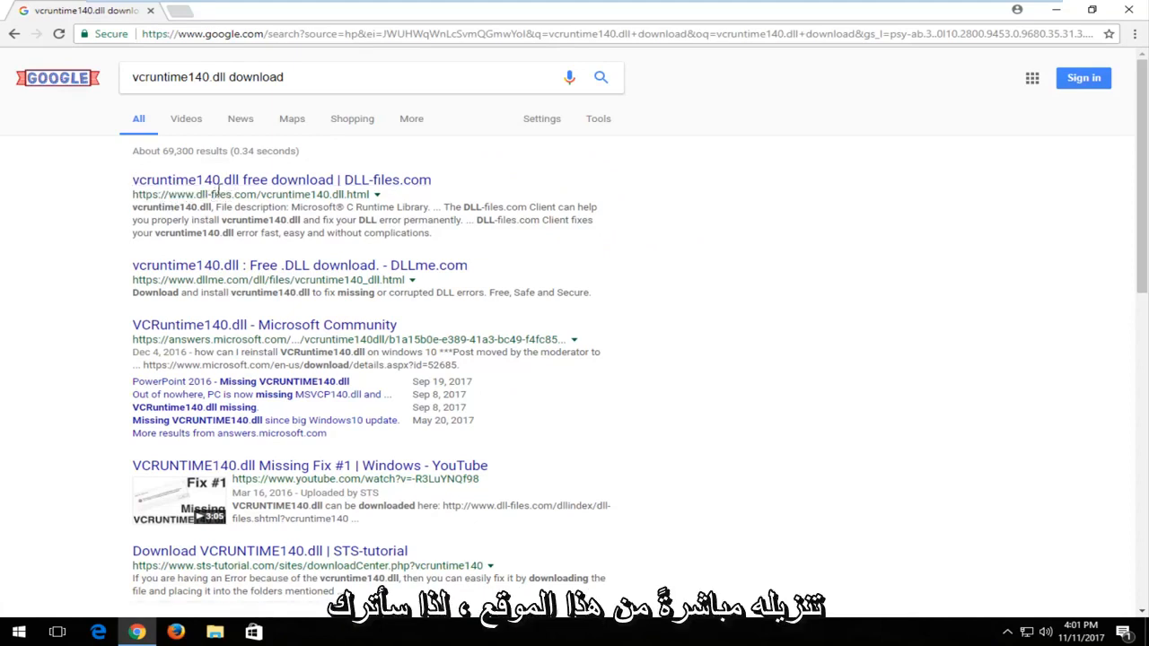
From the DLL-files.com result, download the 32-bit vcruntime140.dll version 14.0.23918.0
{"action": "left_click", "coordinate": [280, 180]}
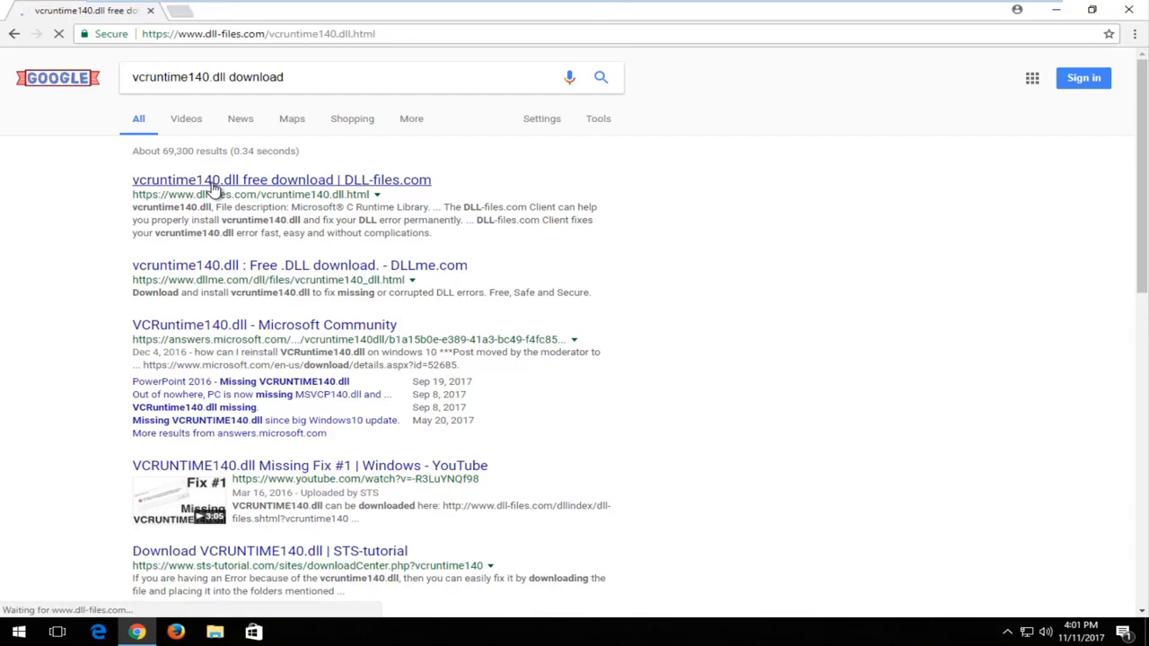
{"action": "left_click", "coordinate": [281, 180]}
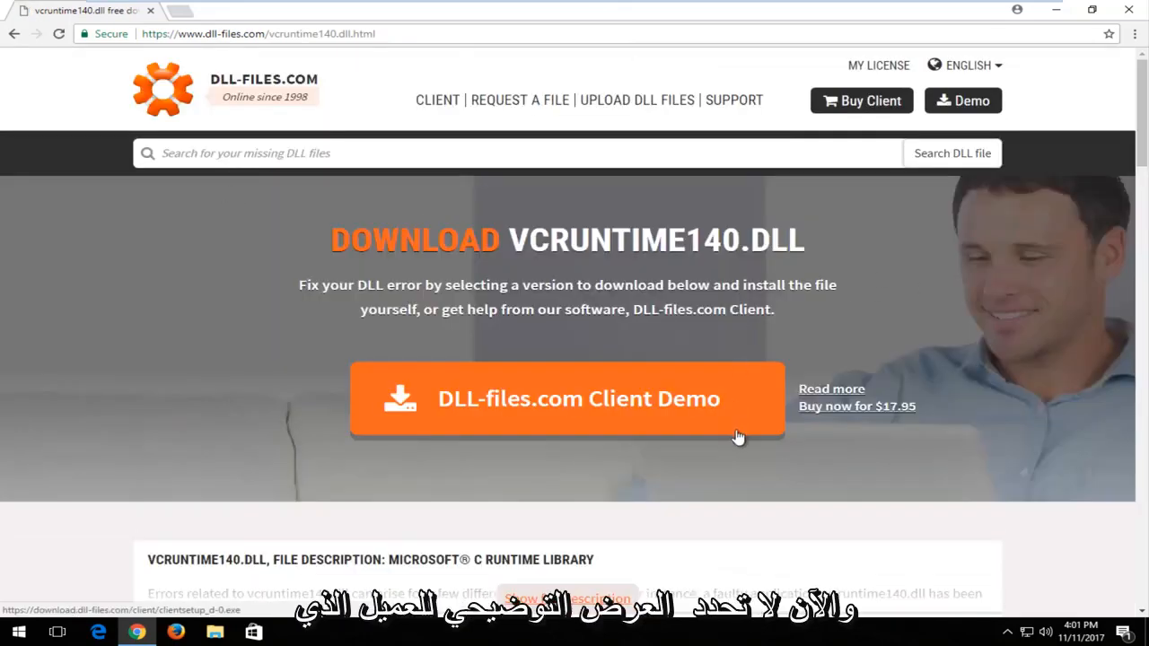
{"action": "scroll", "scroll_direction": "down", "scroll_amount": 3}
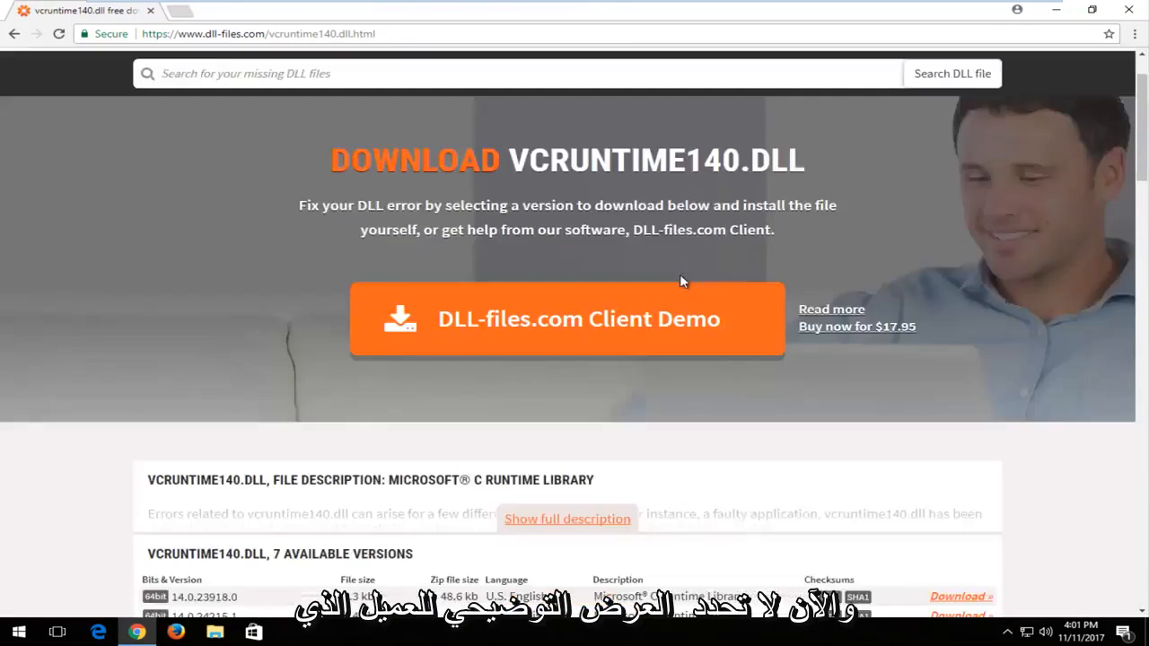
{"action": "scroll", "scroll_direction": "down", "scroll_amount": 3}
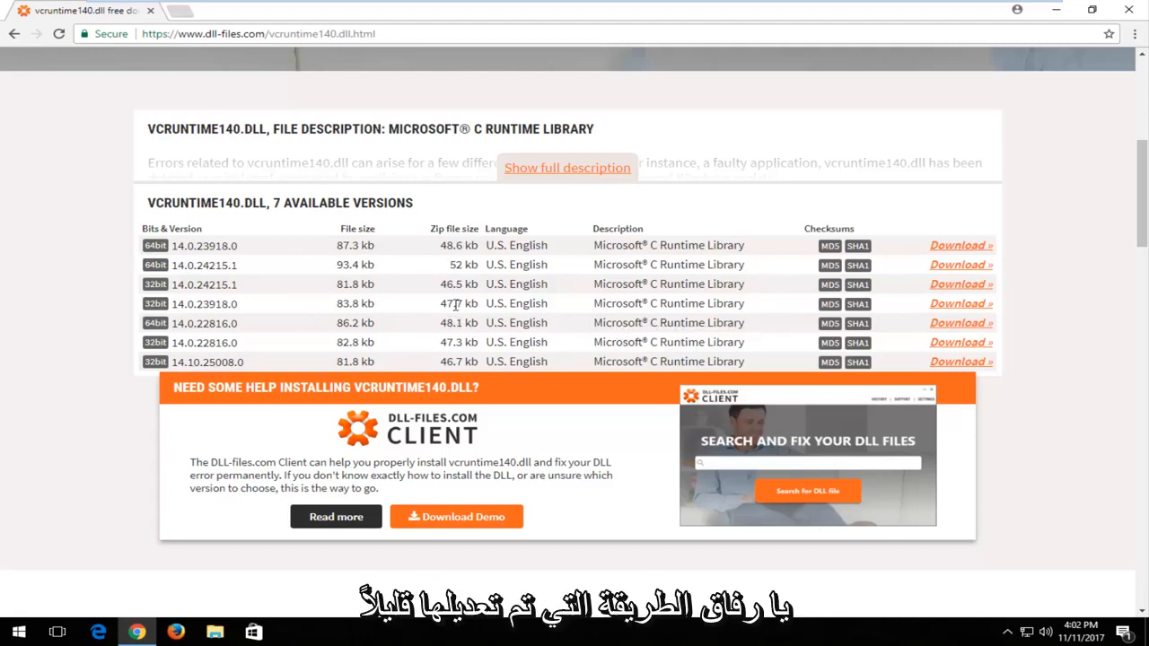
{"action": "mouse_move", "coordinate": [449, 314]}
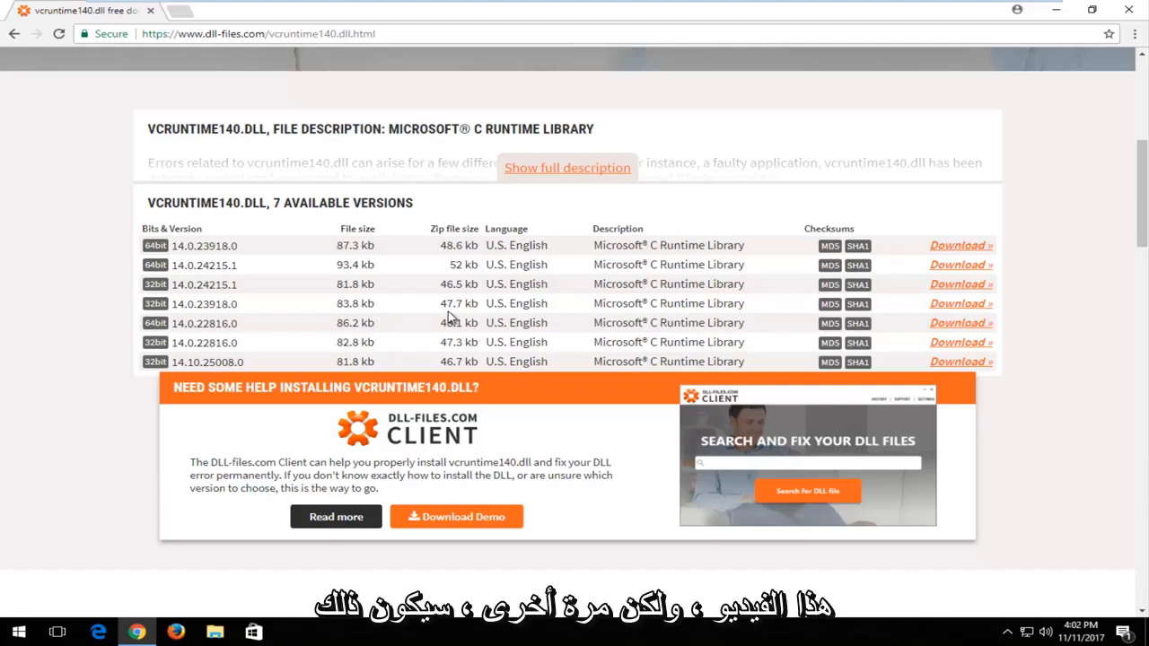
{"action": "double_click", "coordinate": [459, 302]}
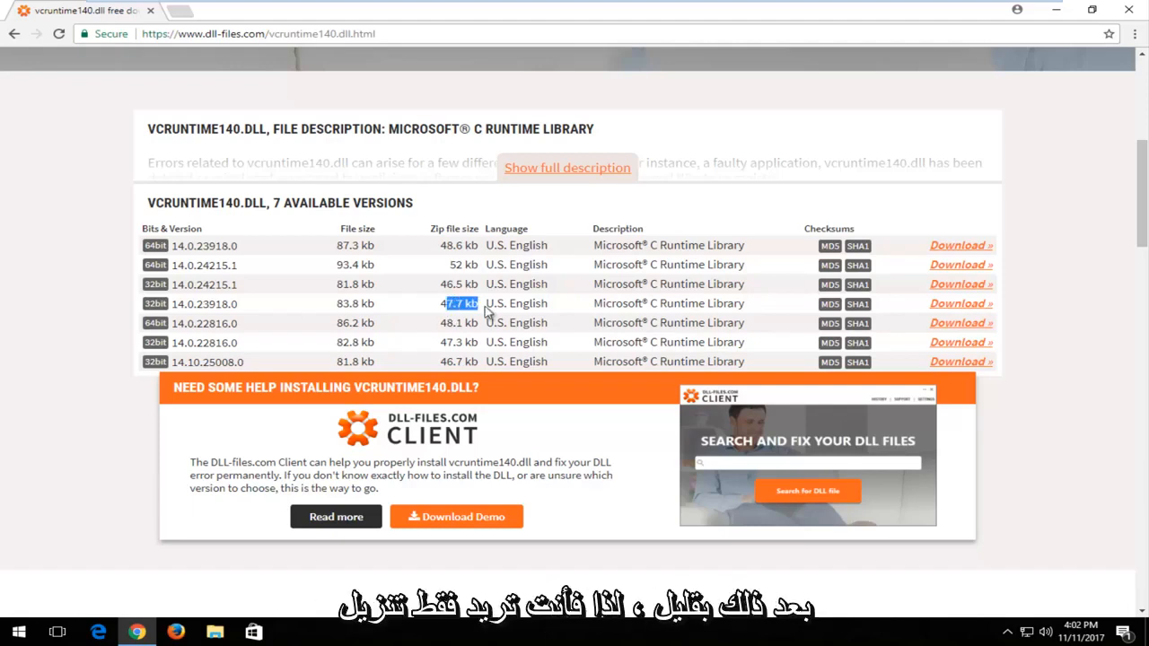
{"action": "mouse_move", "coordinate": [958, 244]}
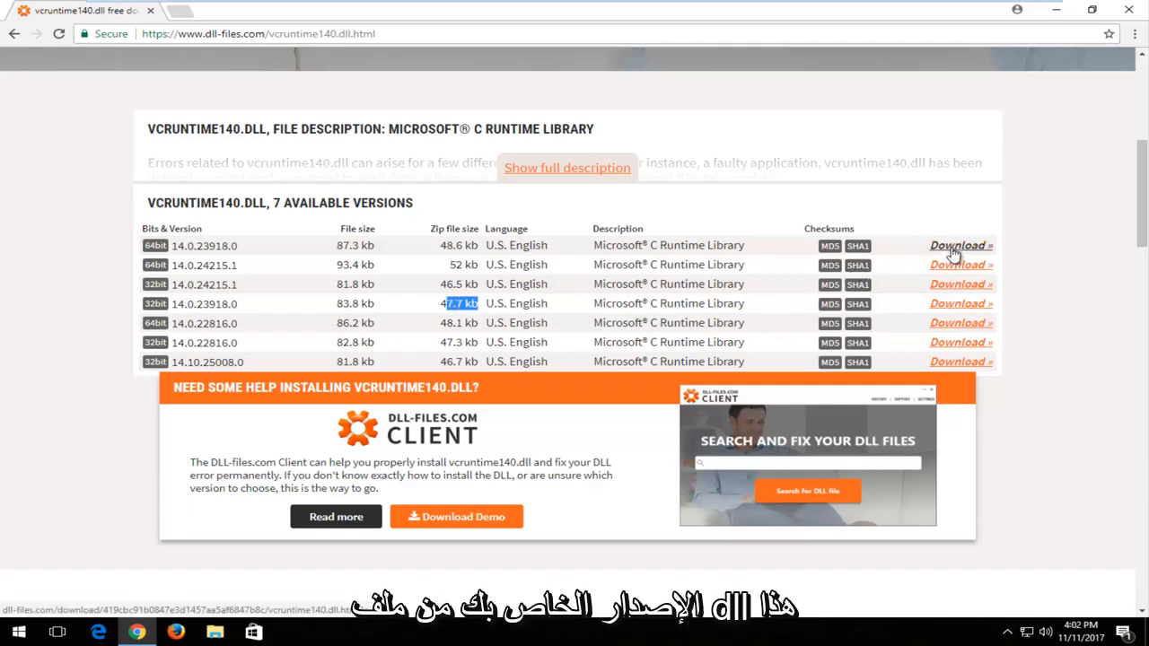
{"action": "left_click", "coordinate": [959, 244]}
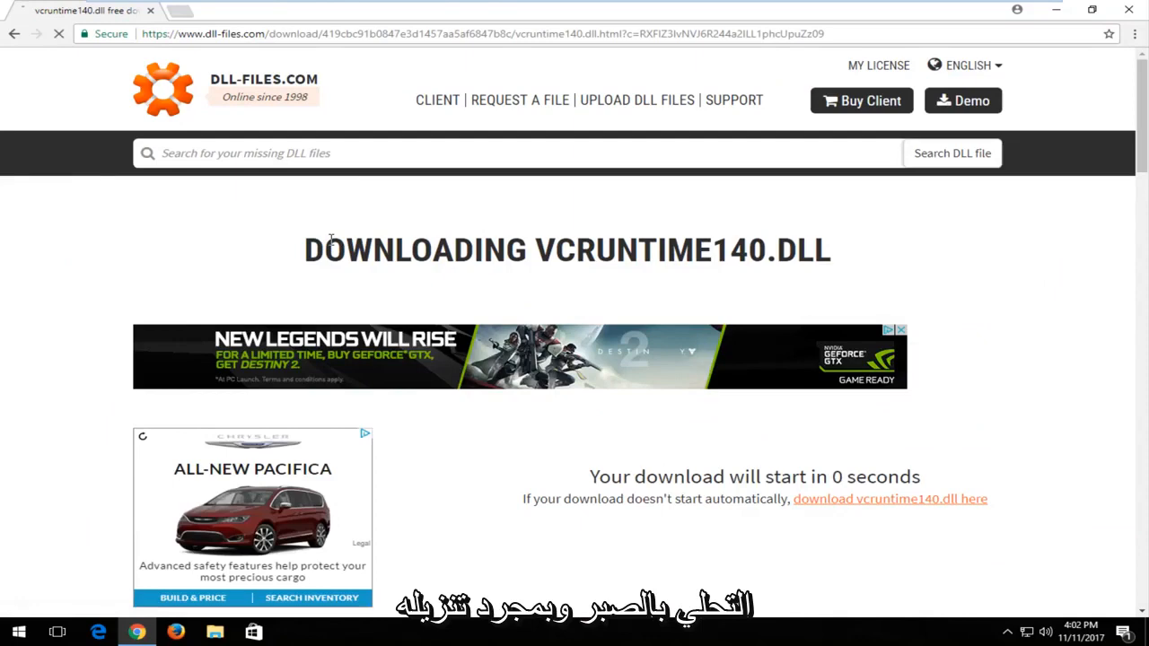
Move the downloaded vcruntime140.zip from Chrome's downloads onto the desktop
{"action": "scroll", "scroll_direction": "down", "scroll_amount": 3}
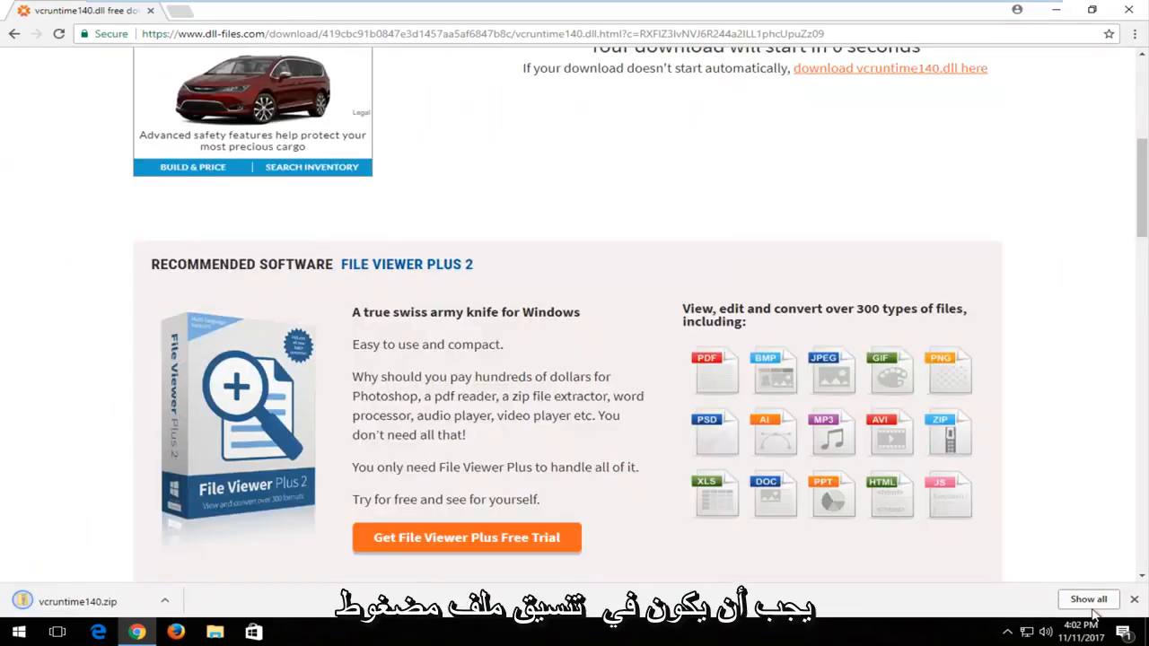
{"action": "left_click", "coordinate": [1088, 600]}
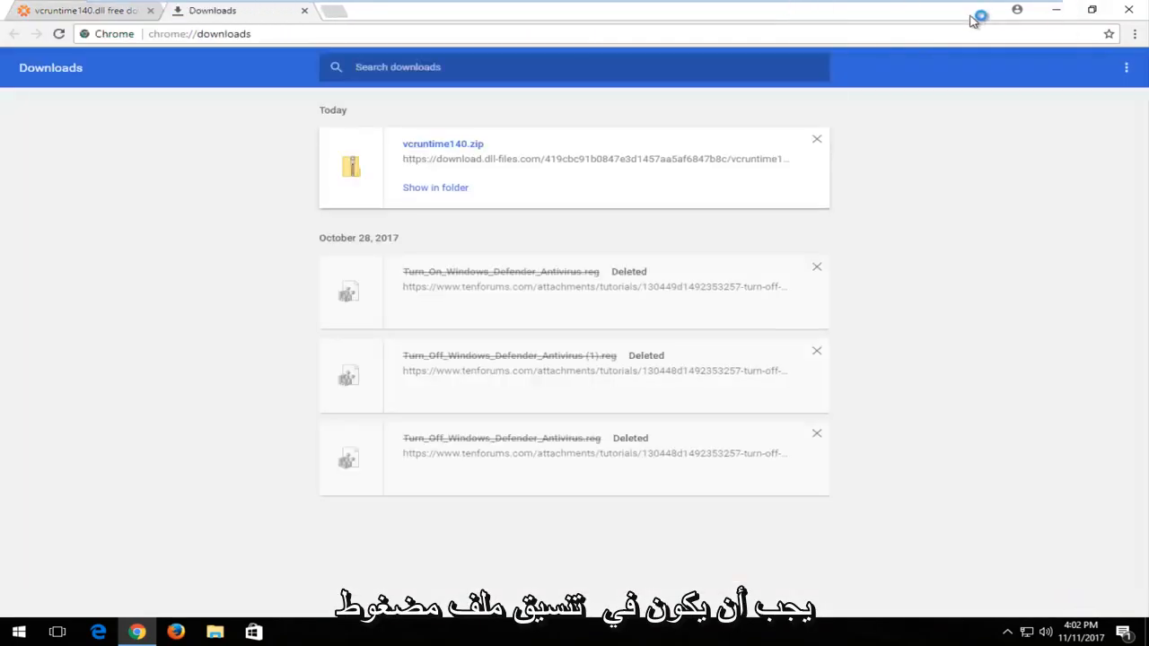
{"action": "left_click", "coordinate": [434, 187]}
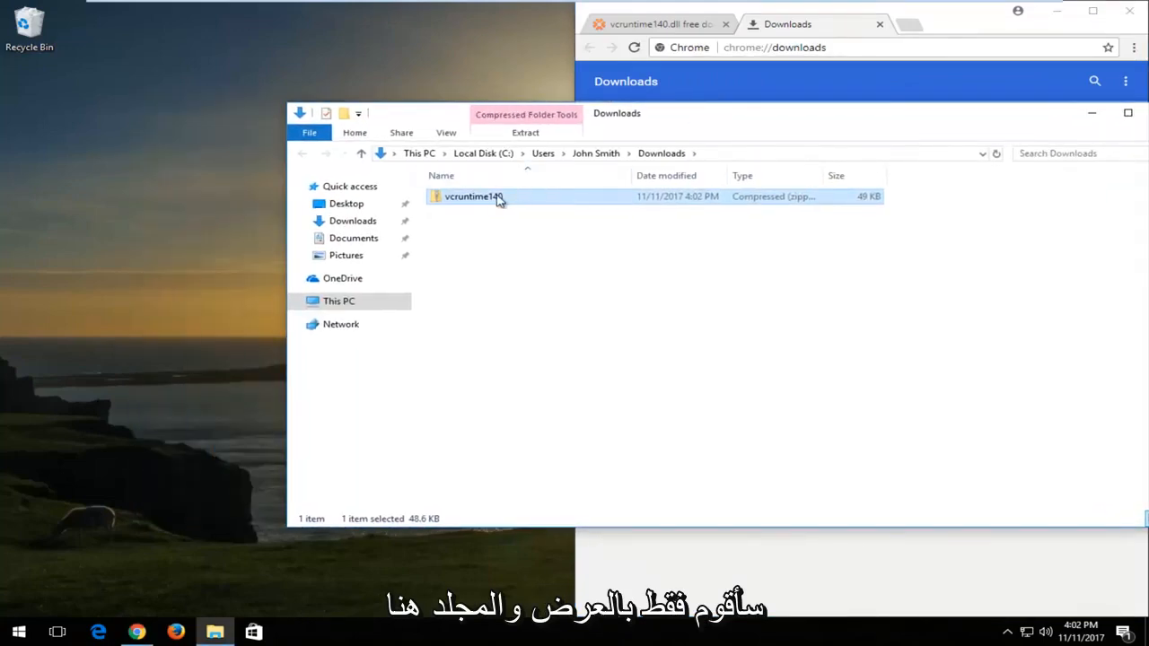
{"action": "left_click_drag", "start_coordinate": [474, 196], "coordinate": [208, 183]}
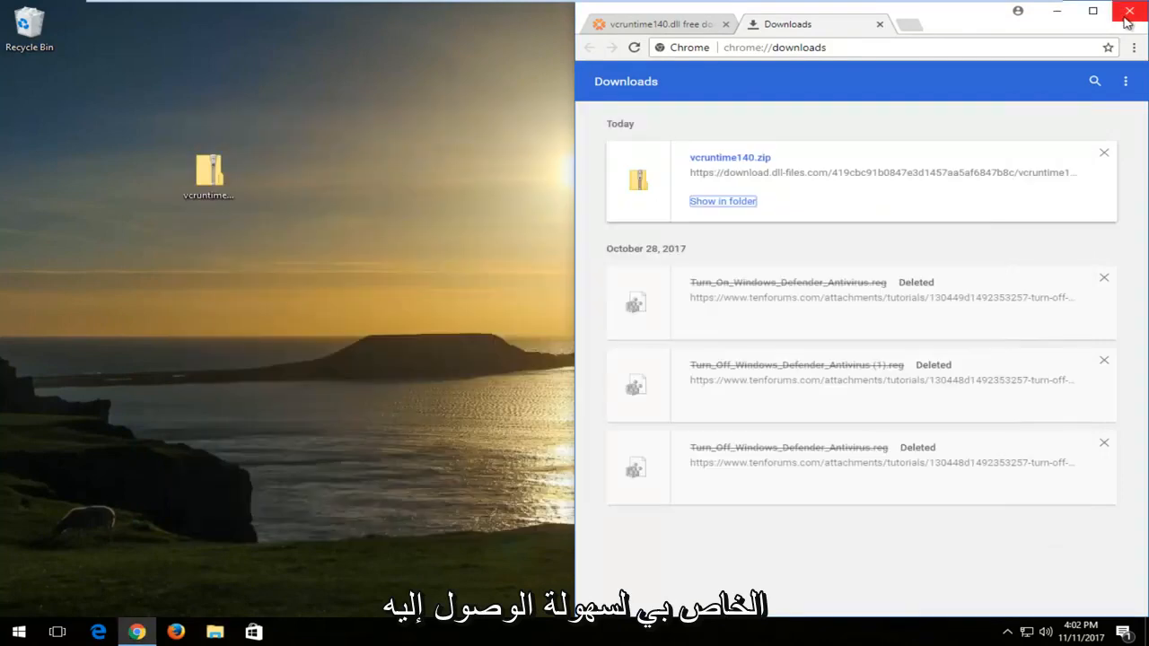
Close Chrome and place vcruntime140.zip at the desktop's top-left corner
{"action": "left_click", "coordinate": [1129, 11]}
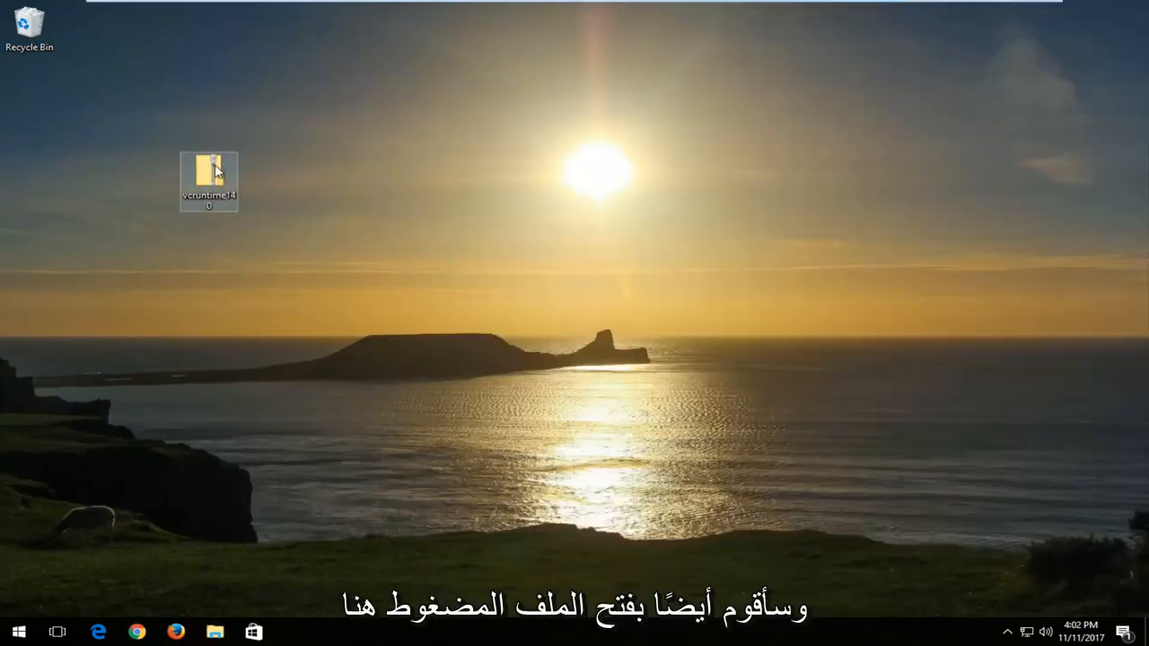
{"action": "left_click_drag", "start_coordinate": [209, 179], "coordinate": [29, 107]}
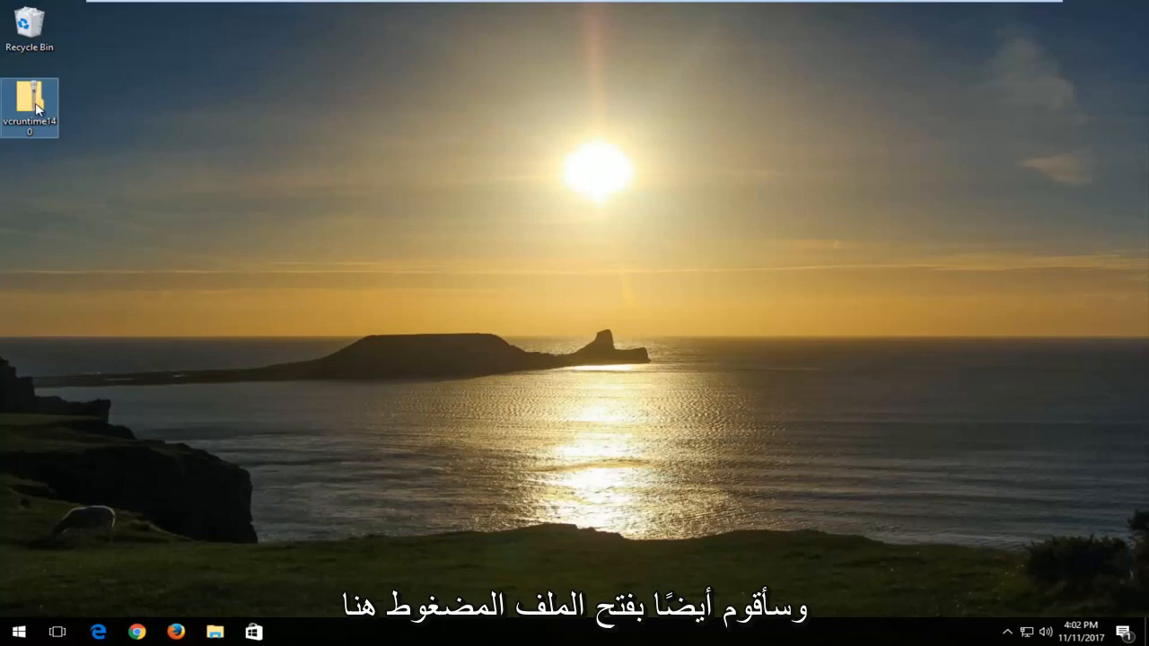
Extract vcruntime140.dll from the zip onto the desktop and close the archive window
{"action": "double_click", "coordinate": [28, 99]}
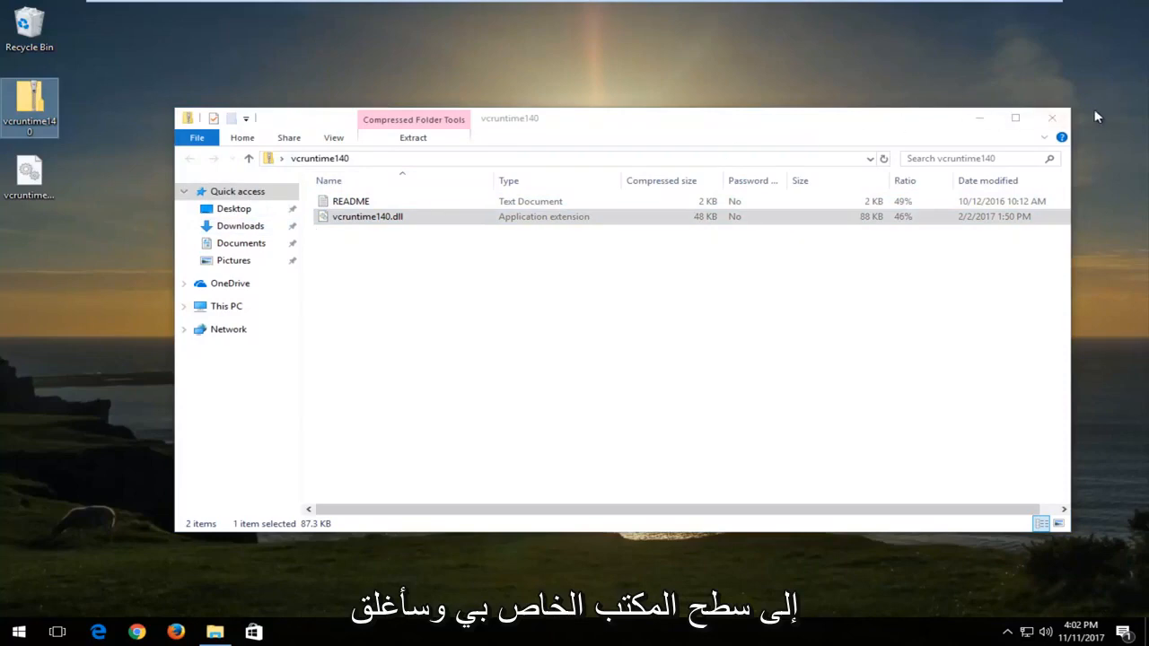
{"action": "left_click", "coordinate": [1052, 118]}
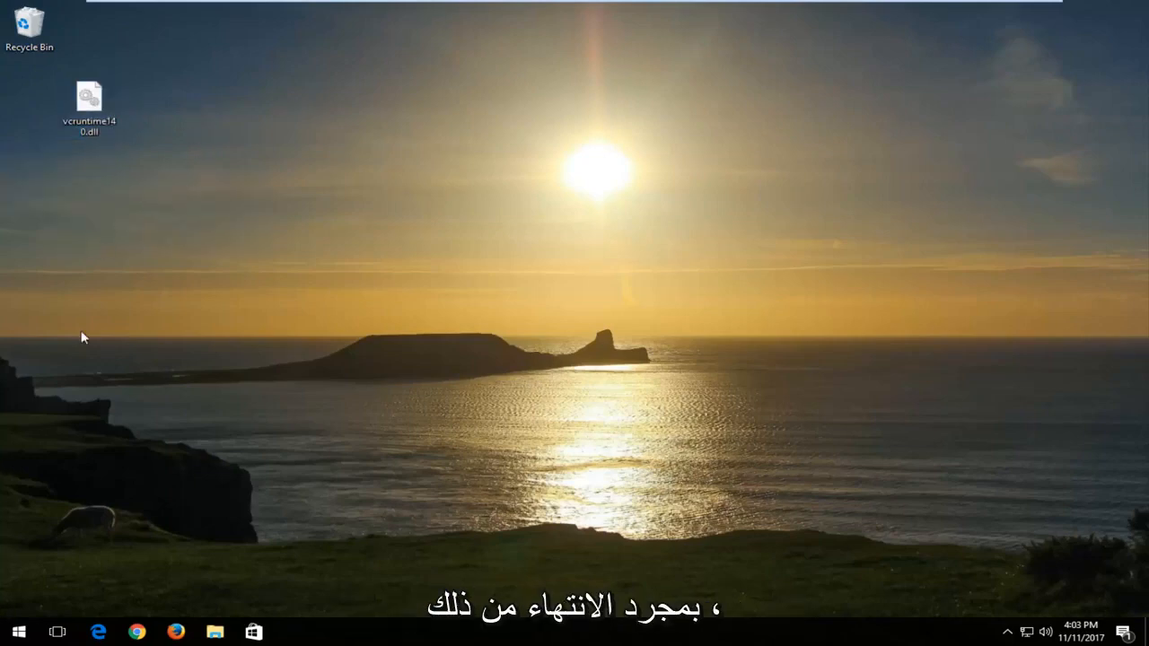
Via This PC, browse into Local Disk (C:) and its Windows folder
{"action": "left_click", "coordinate": [16, 632]}
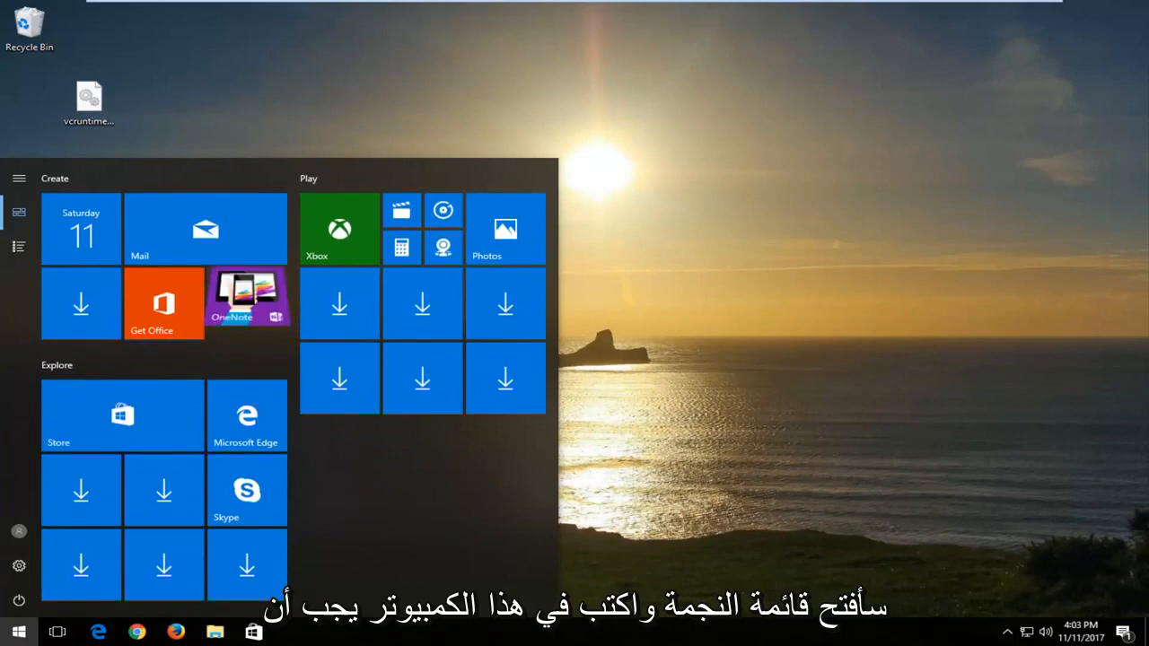
{"action": "type", "text": "this pc"}
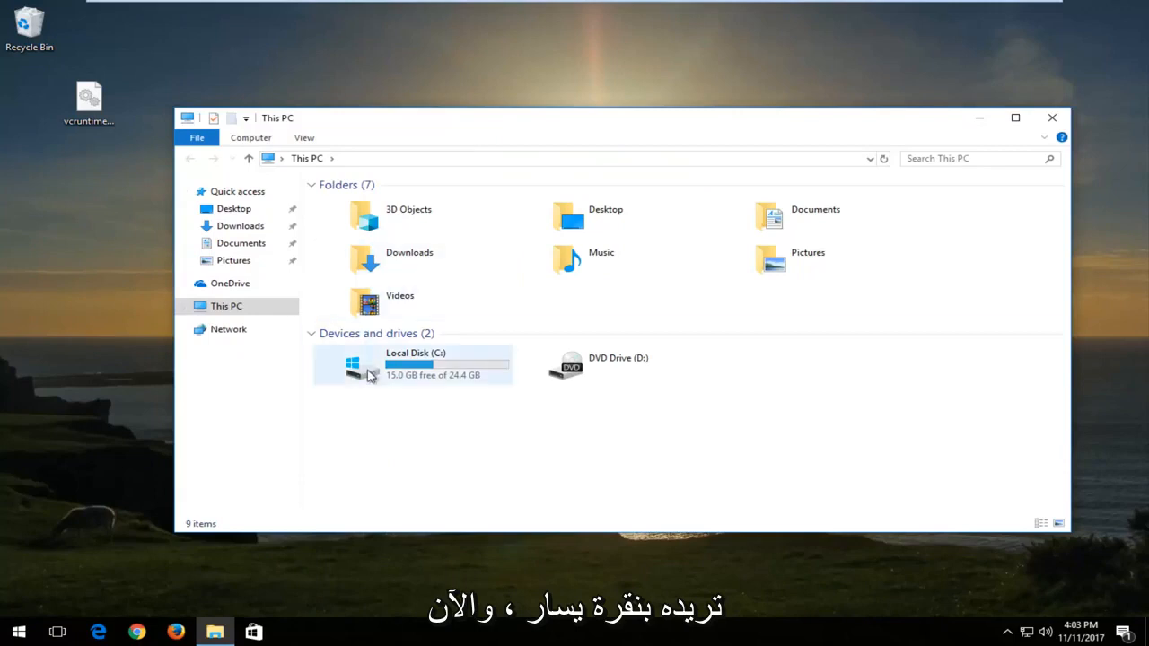
{"action": "mouse_move", "coordinate": [368, 363]}
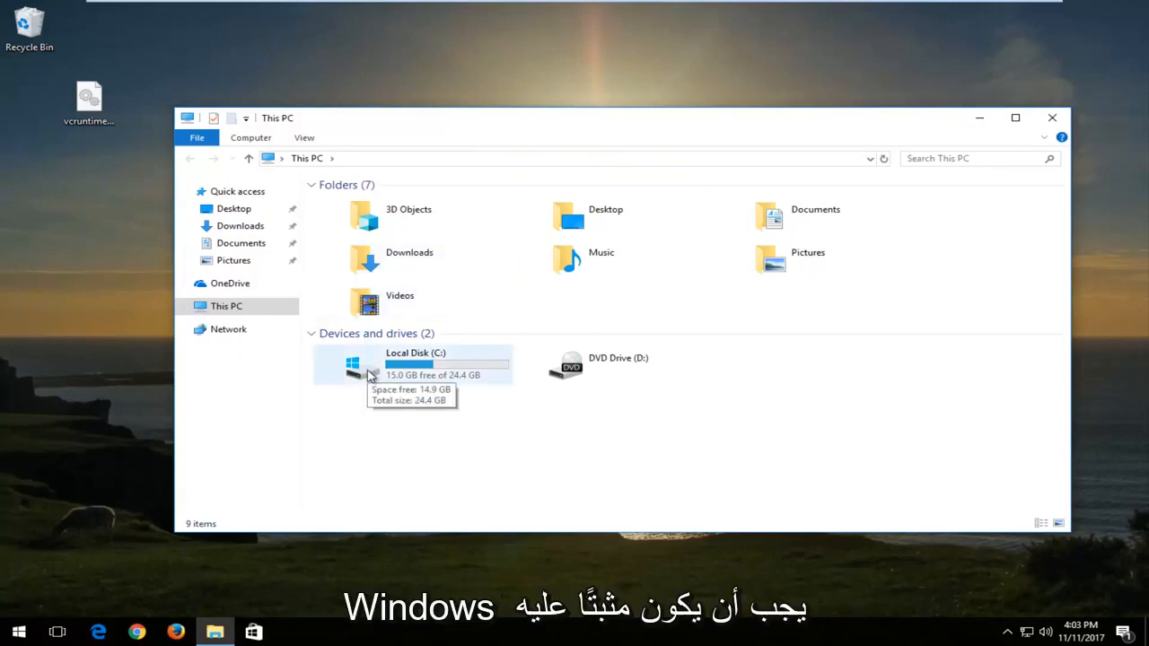
{"action": "mouse_move", "coordinate": [359, 363]}
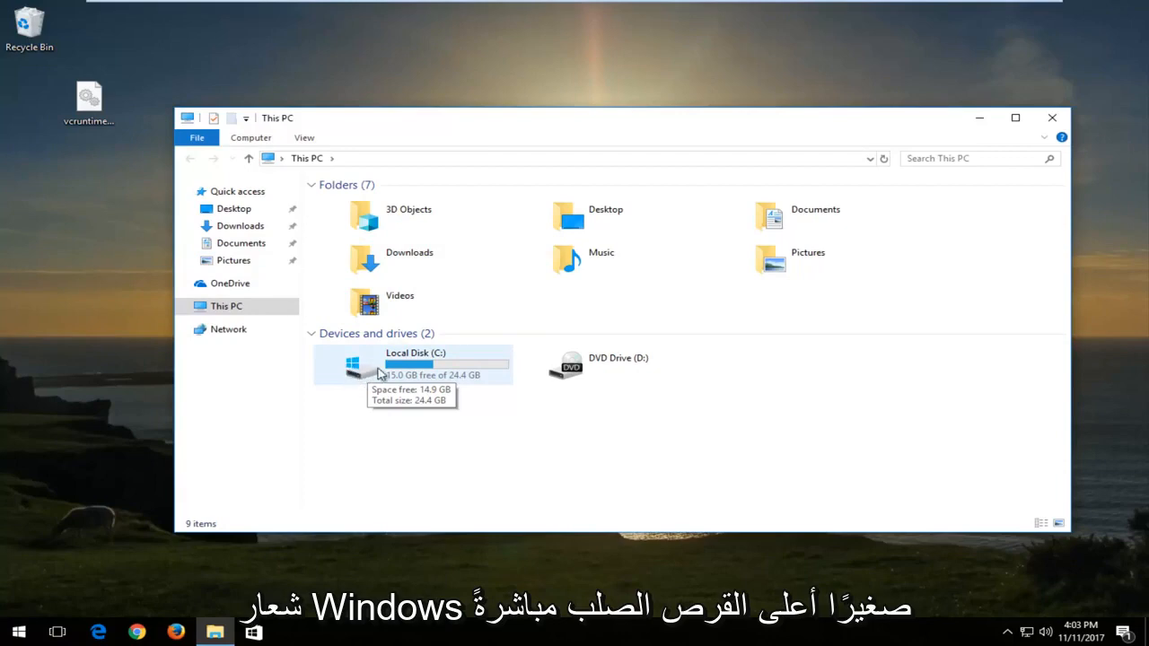
{"action": "mouse_move", "coordinate": [435, 368]}
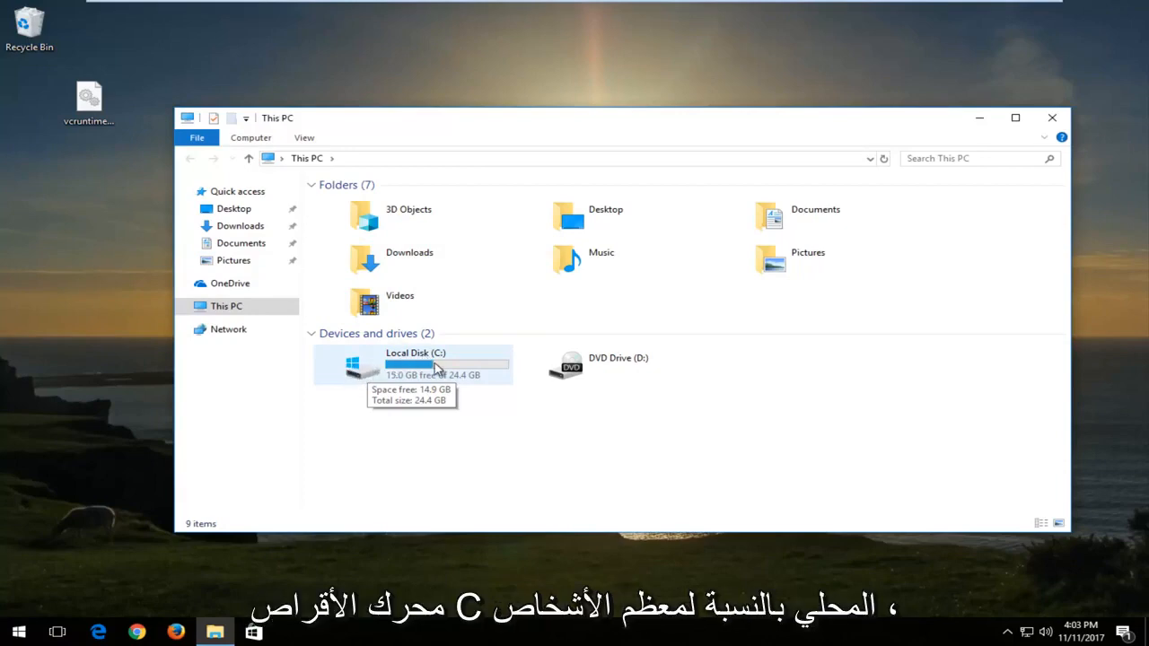
{"action": "mouse_move", "coordinate": [316, 370]}
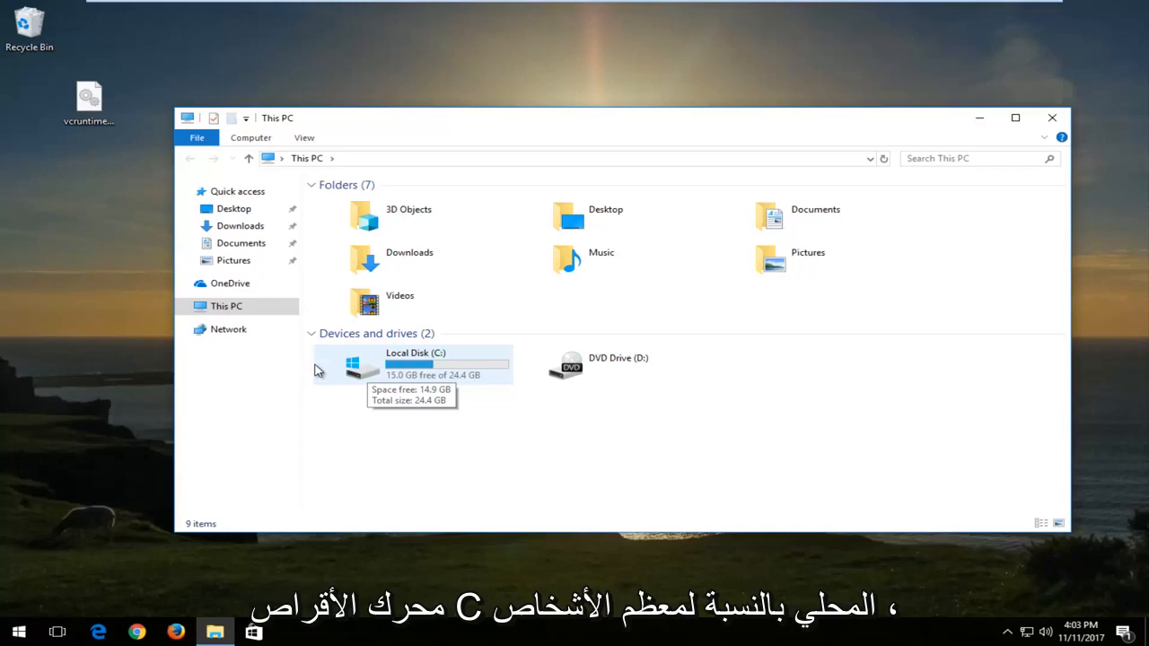
{"action": "mouse_move", "coordinate": [363, 368]}
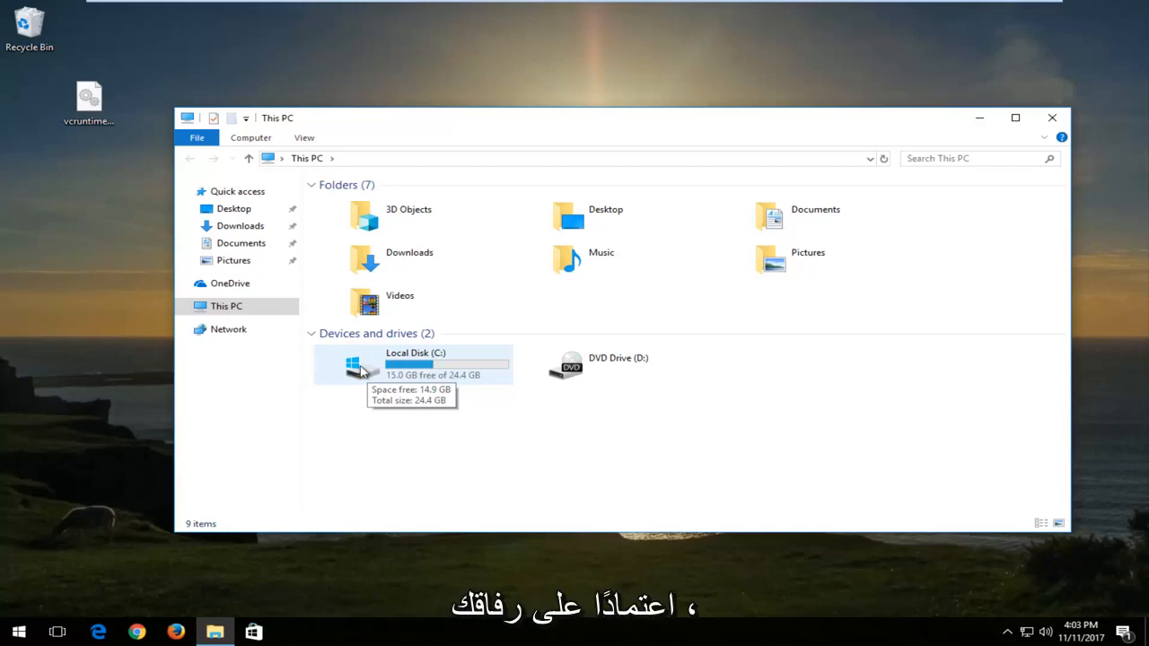
{"action": "mouse_move", "coordinate": [442, 363]}
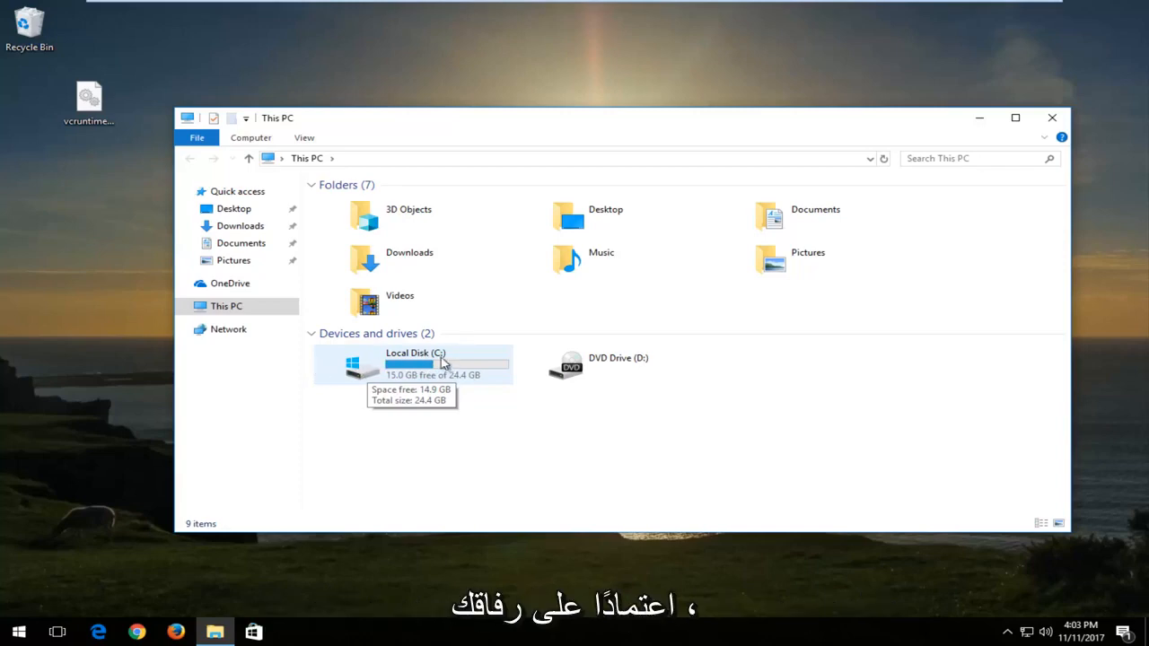
{"action": "double_click", "coordinate": [413, 362]}
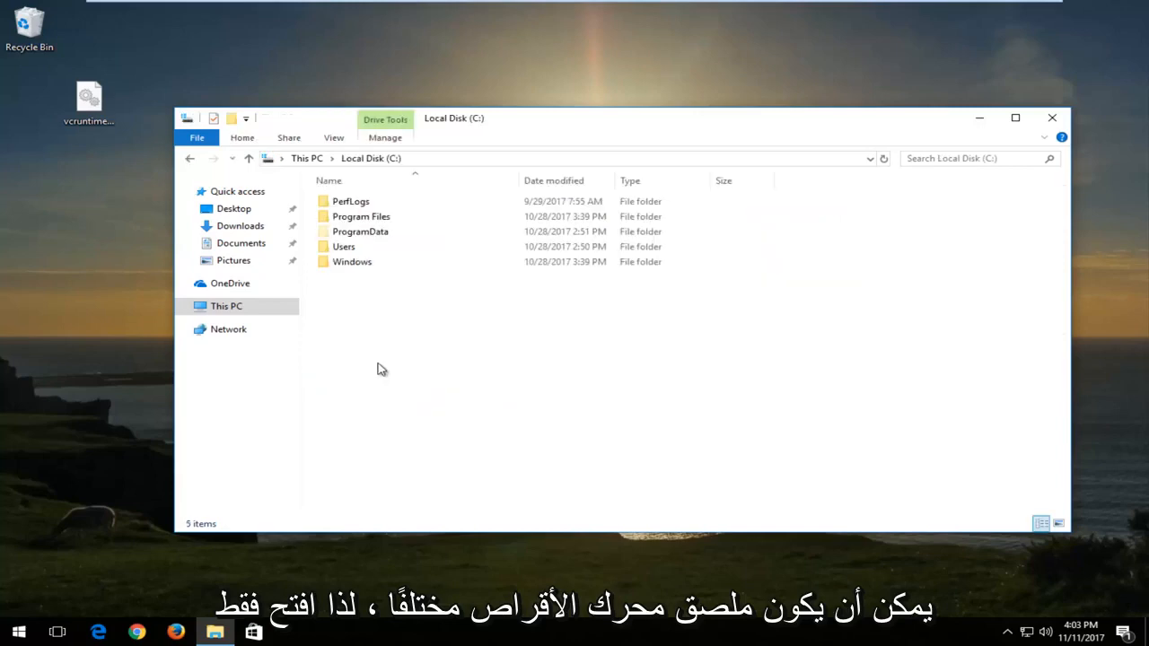
{"action": "mouse_move", "coordinate": [366, 324]}
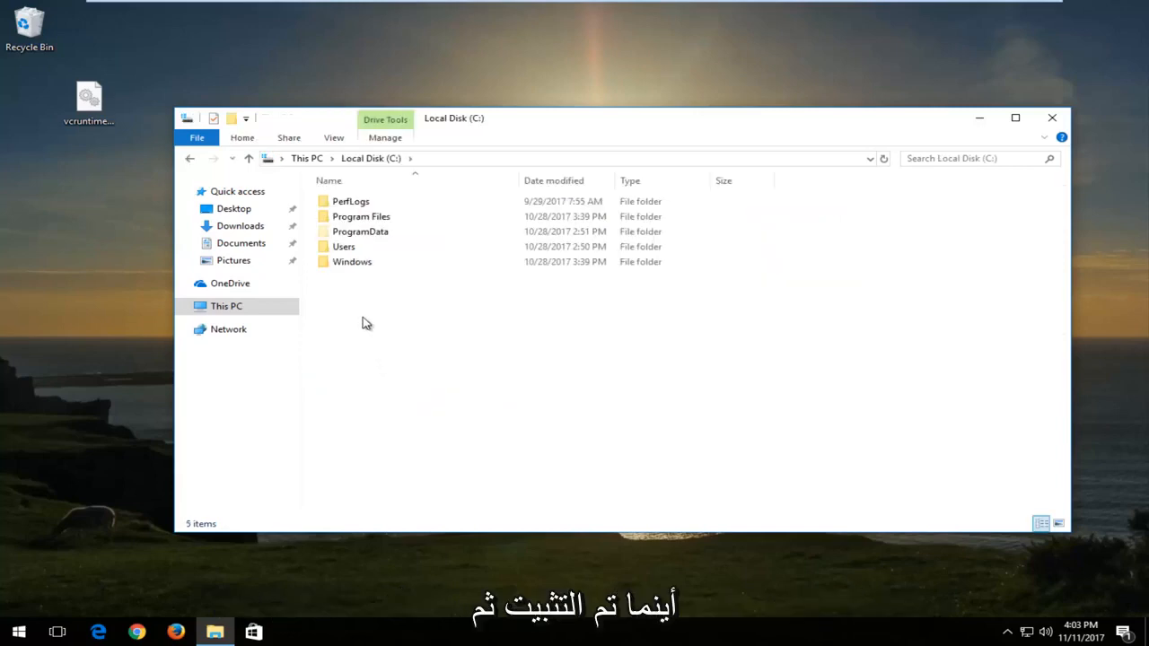
{"action": "double_click", "coordinate": [352, 262]}
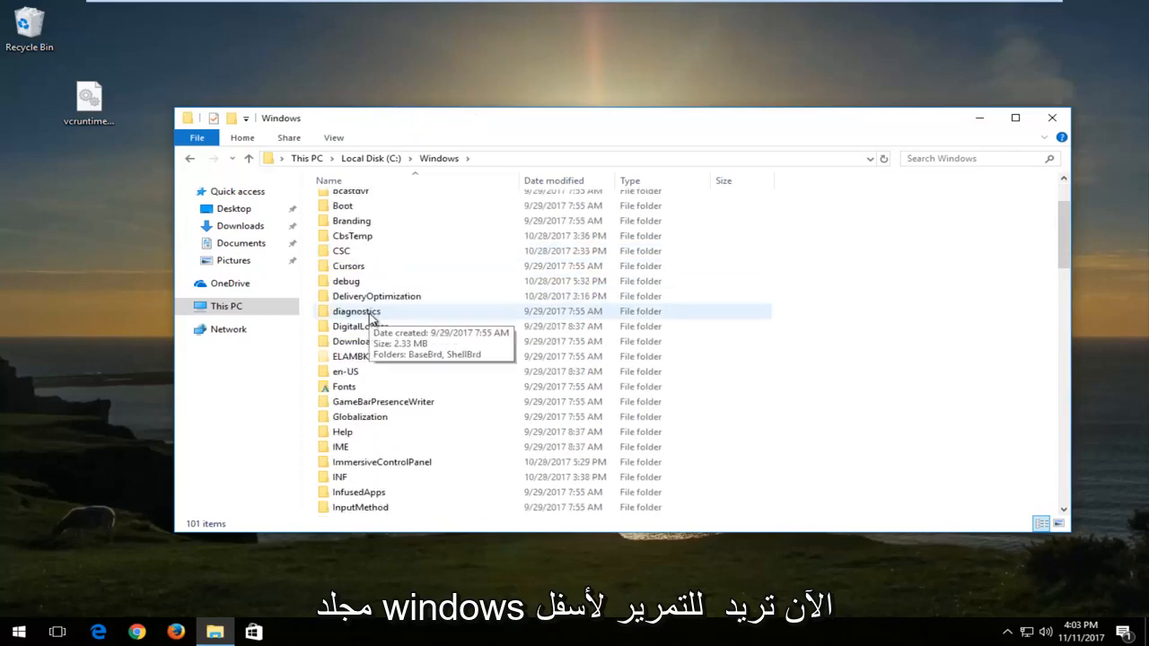
Drag vcruntime140.dll from the desktop onto the System32 folder
{"action": "scroll", "scroll_direction": "down", "scroll_amount": 3}
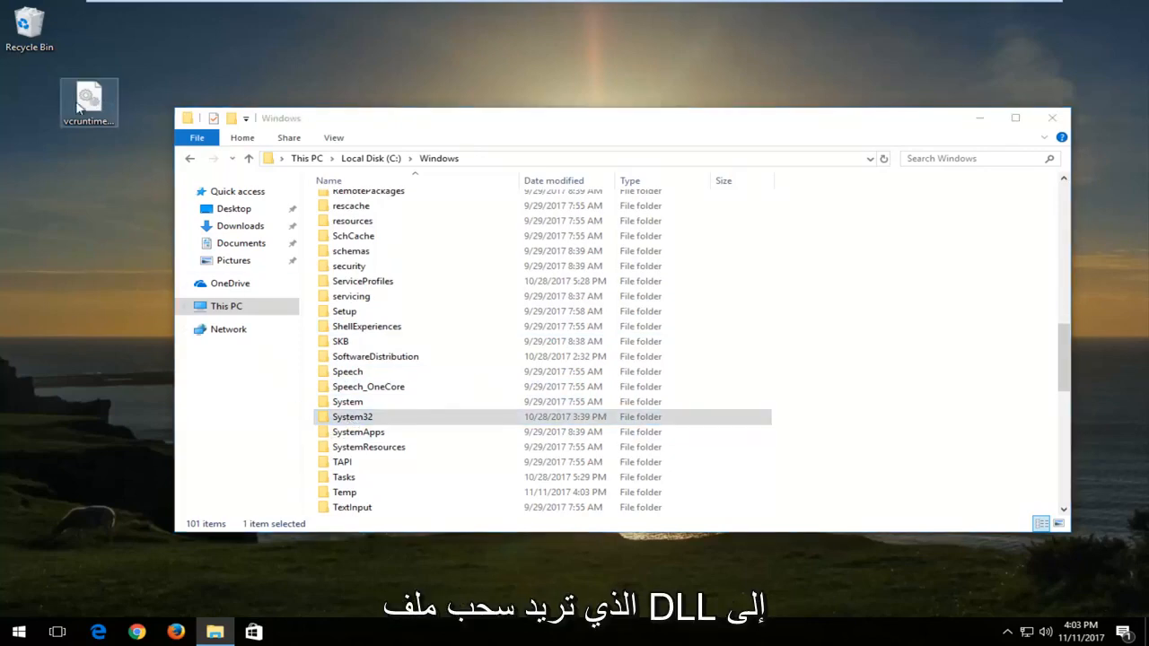
{"action": "left_click_drag", "start_coordinate": [88, 101], "coordinate": [351, 416]}
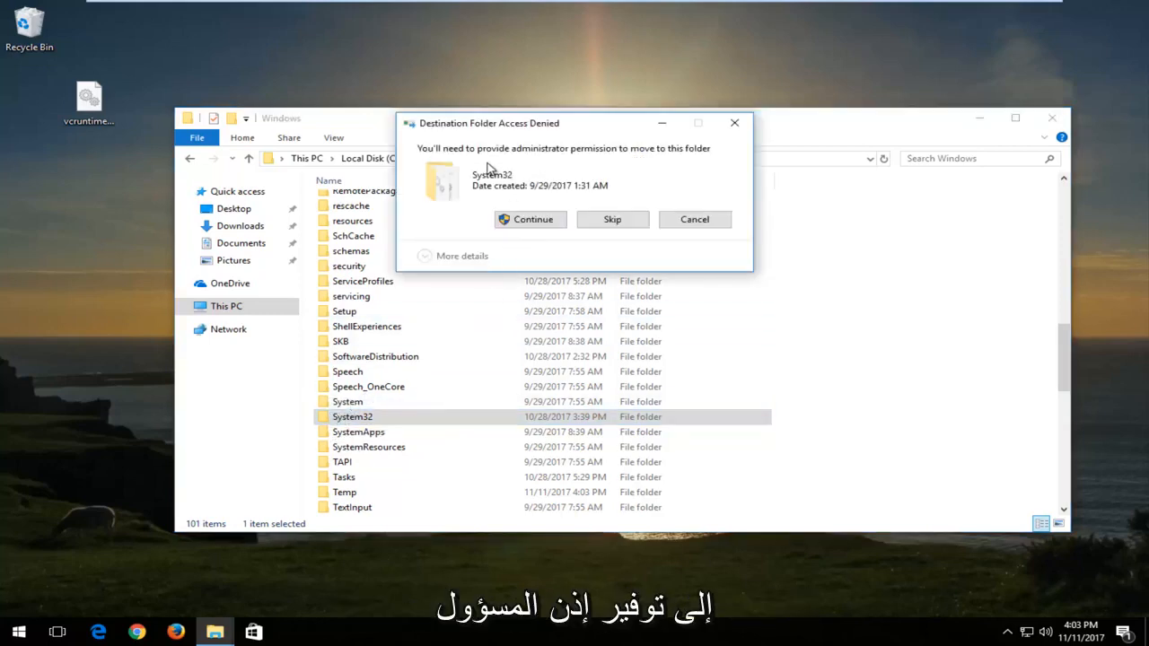
{"action": "mouse_move", "coordinate": [531, 219]}
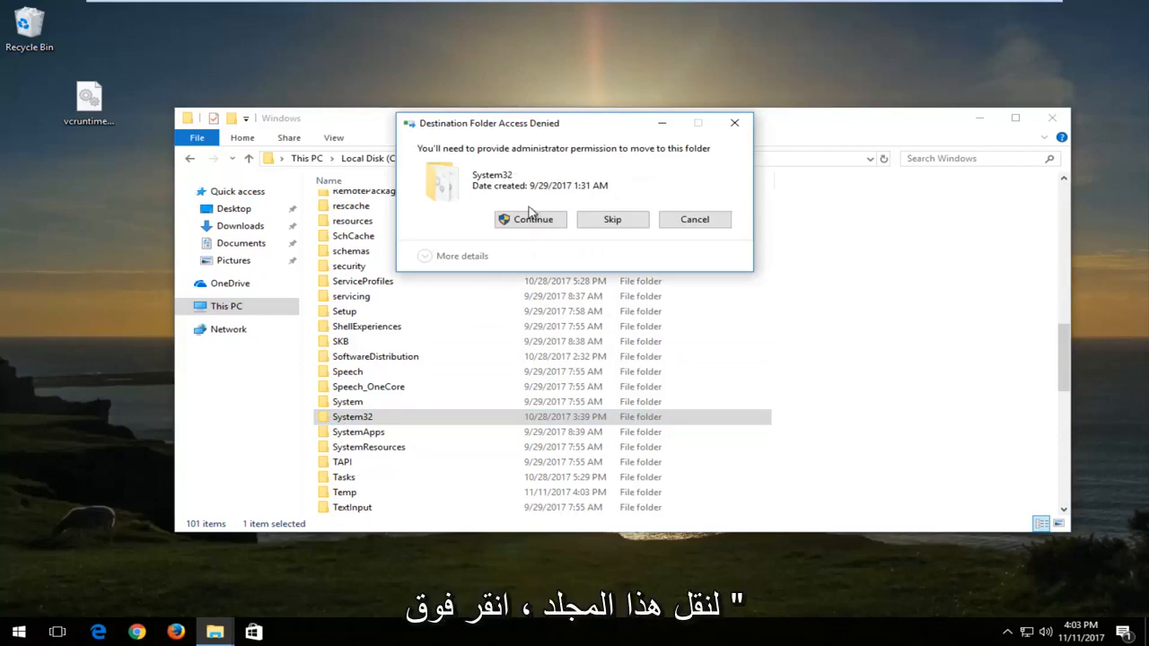
Continue past the Access Denied prompt so the dll moves into System32
{"action": "left_click", "coordinate": [530, 219]}
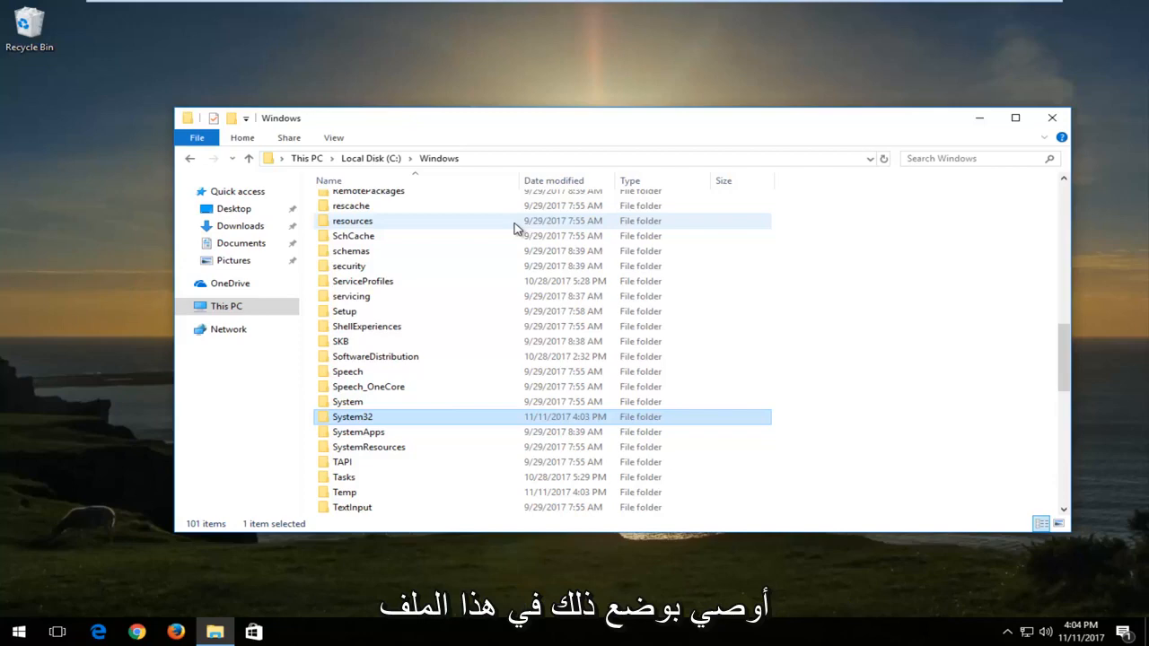
{"action": "mouse_move", "coordinate": [898, 129]}
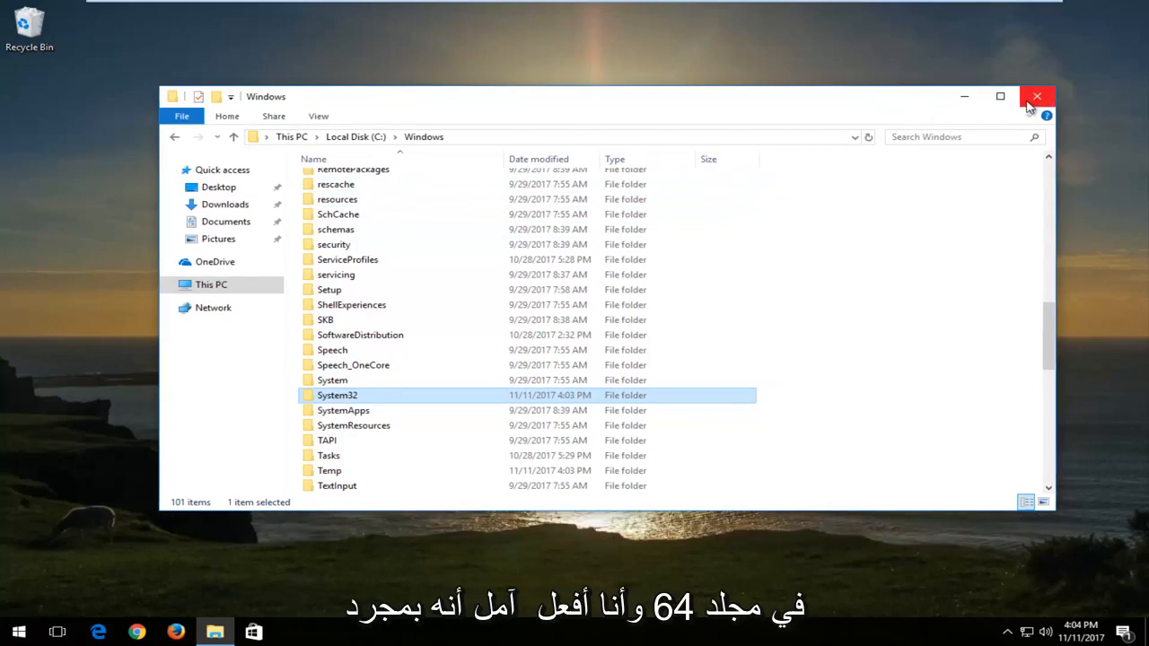
{"action": "mouse_move", "coordinate": [1121, 64]}
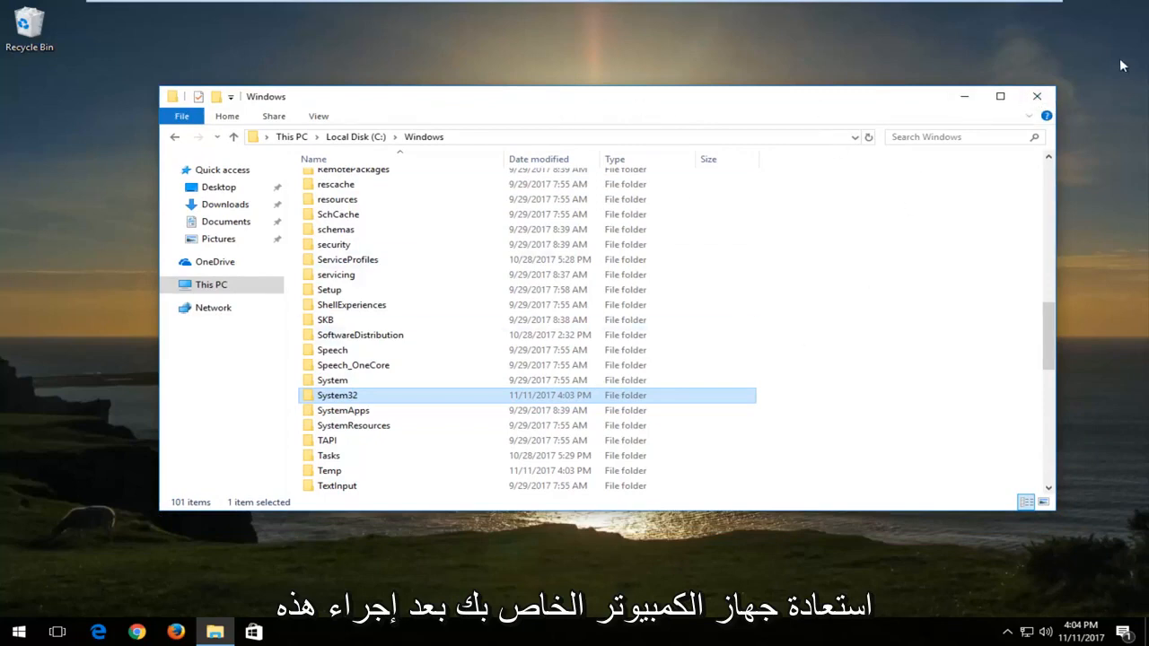
Close the Windows folder window, leaving the empty desktop
{"action": "left_click", "coordinate": [1038, 97]}
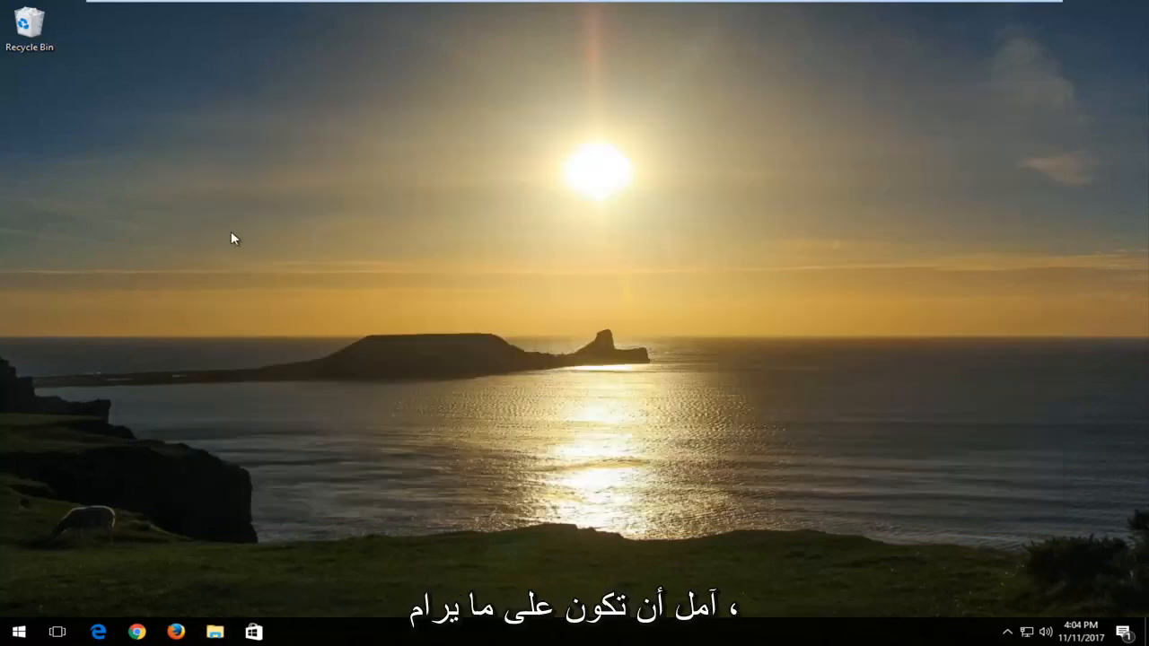